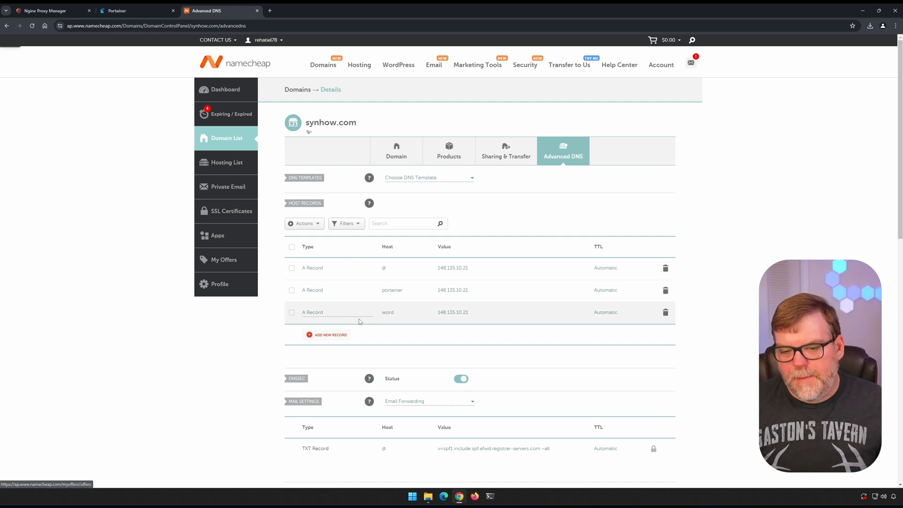
Step: Add an A record for host docmost pointing to 148.135.10.21 and save all changes
left_click(326, 335)
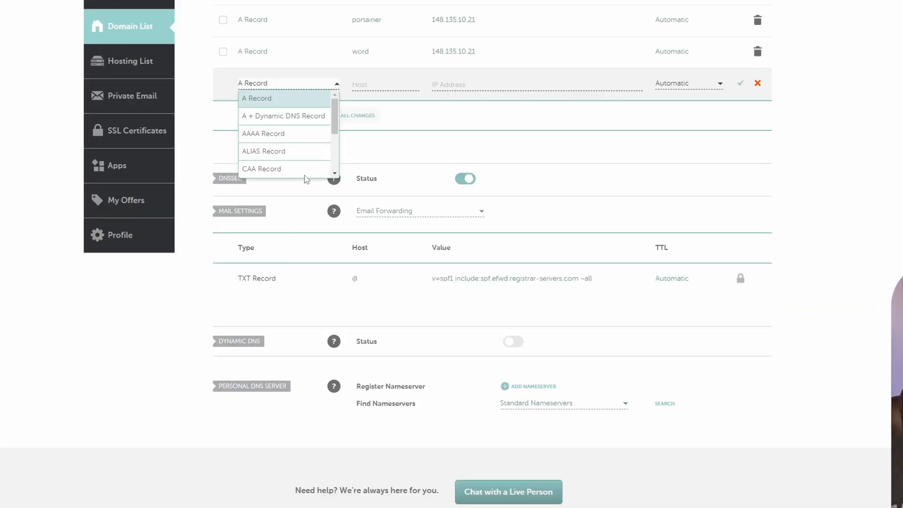
left_click(257, 98)
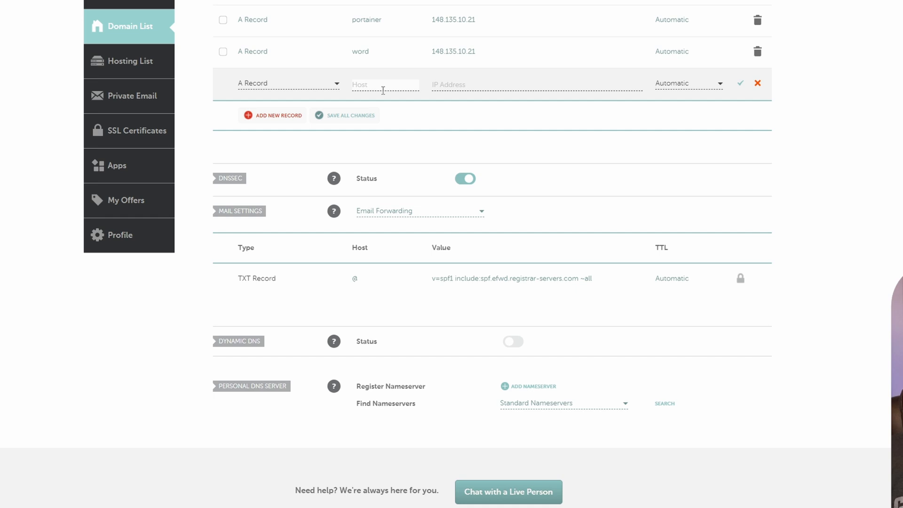
type("docmost")
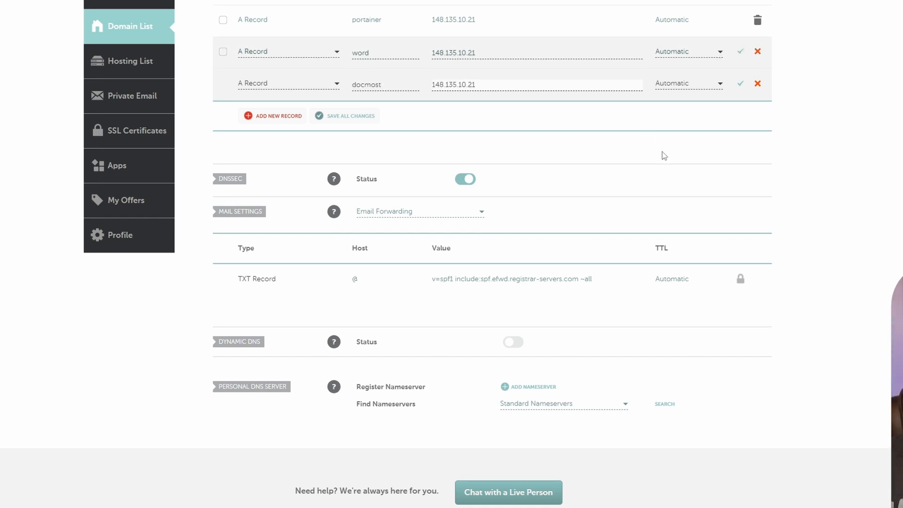
left_click(740, 51)
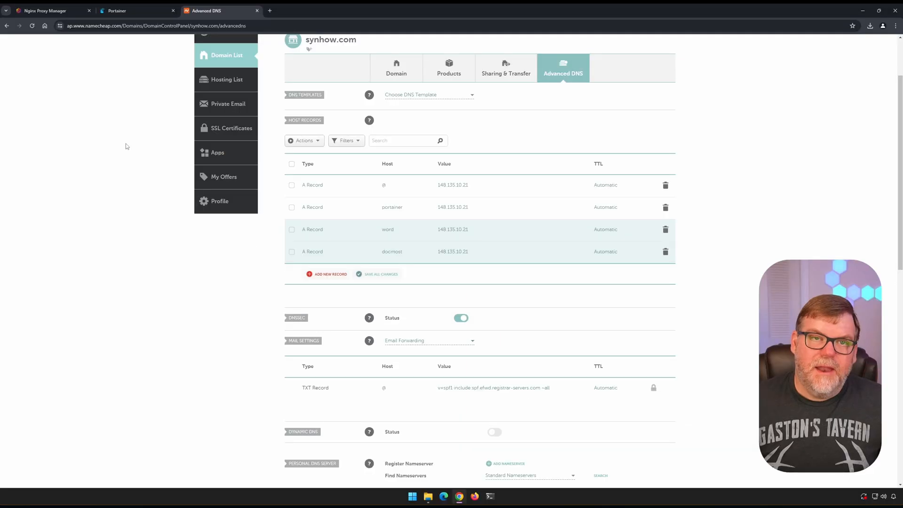
mouse_move(140, 154)
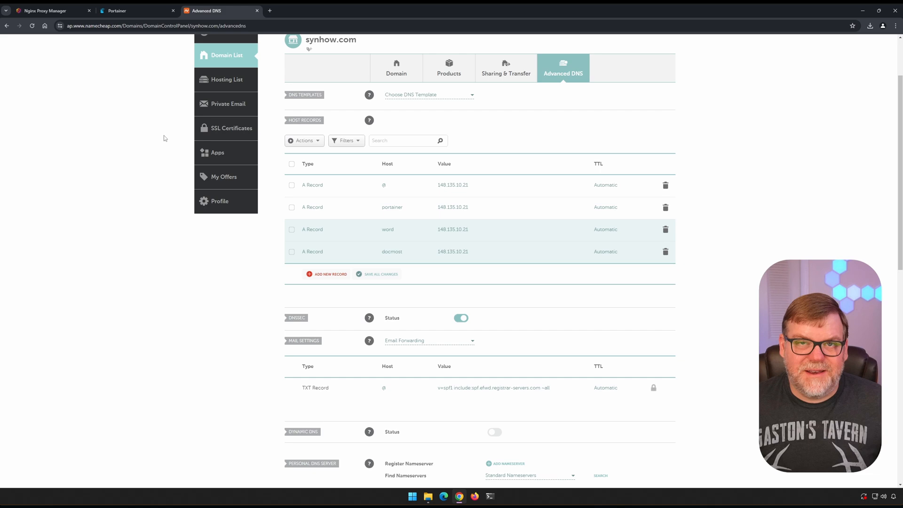
mouse_move(213, 103)
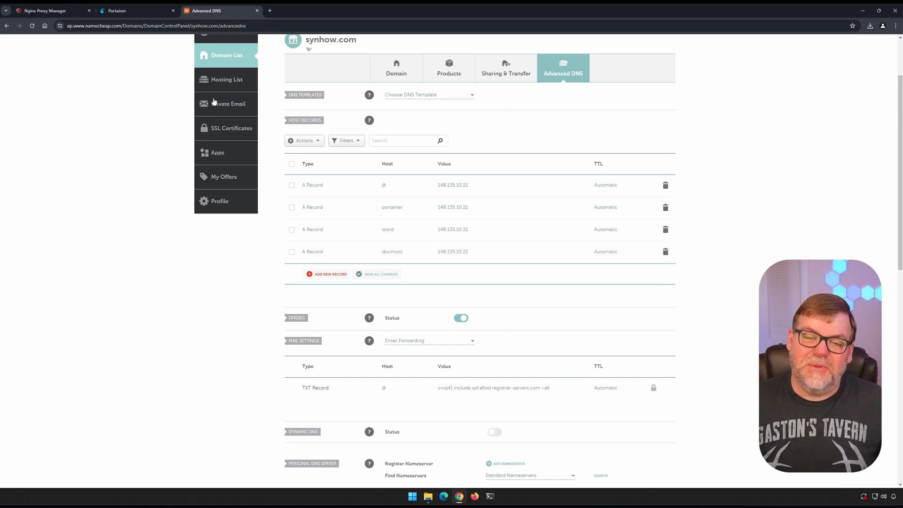
Step: Search Google for docmost, then follow docmost.com and GitHub to the documentation
left_click(270, 10)
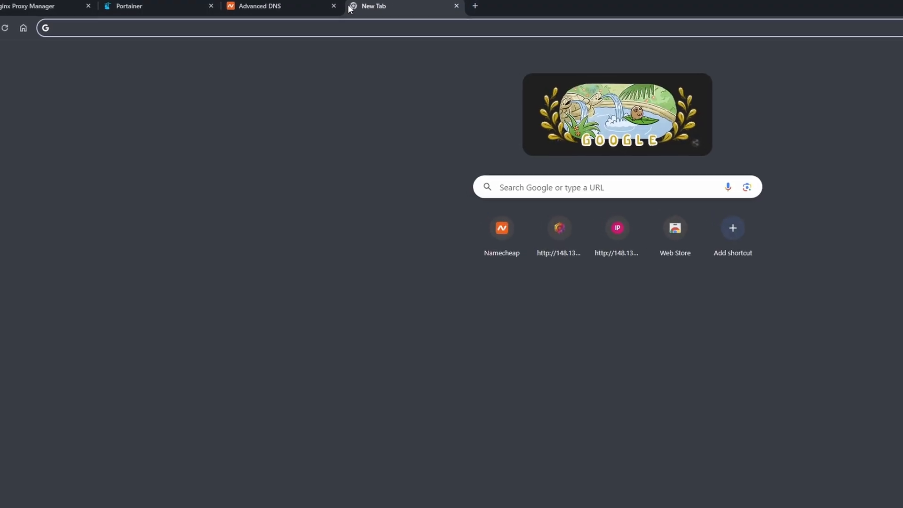
type("docmos")
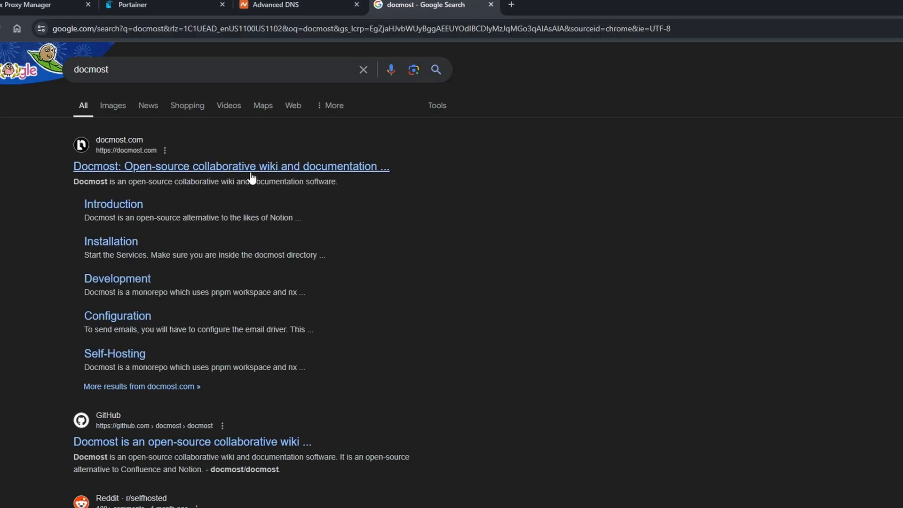
left_click(230, 166)
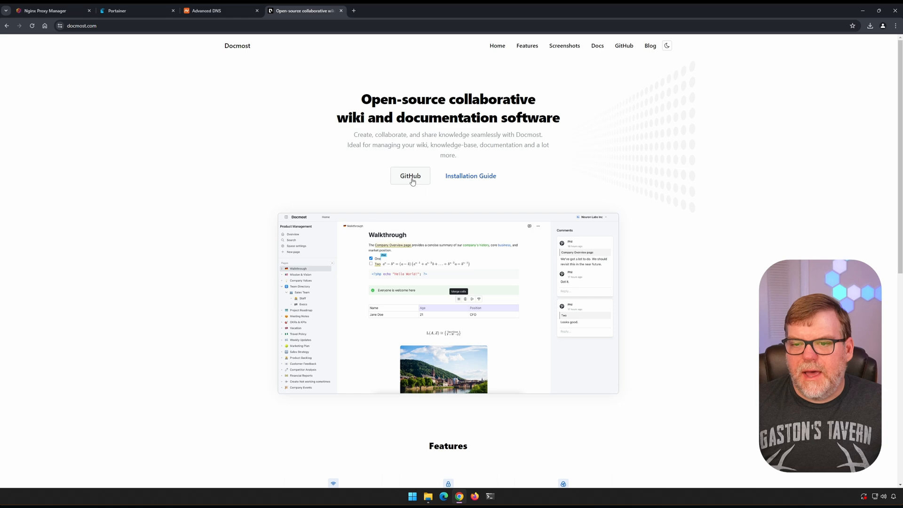
left_click(410, 176)
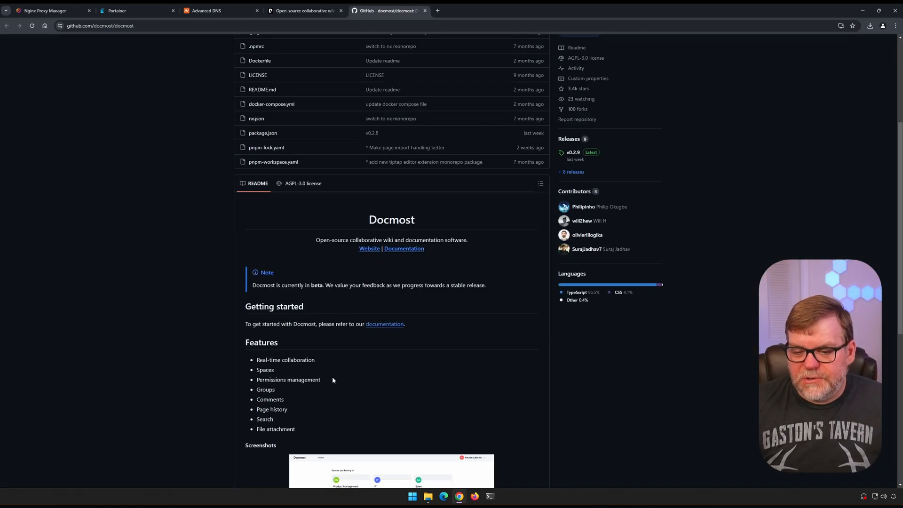
scroll("down", 3)
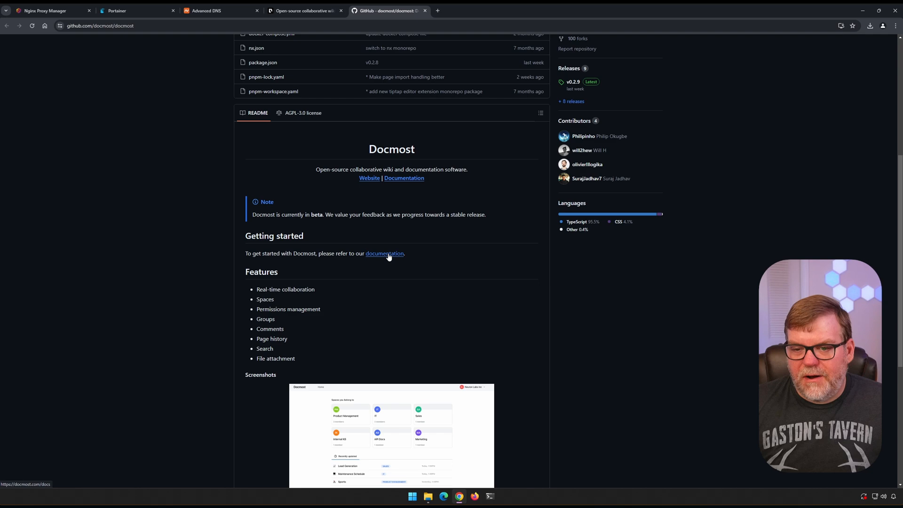
left_click(385, 254)
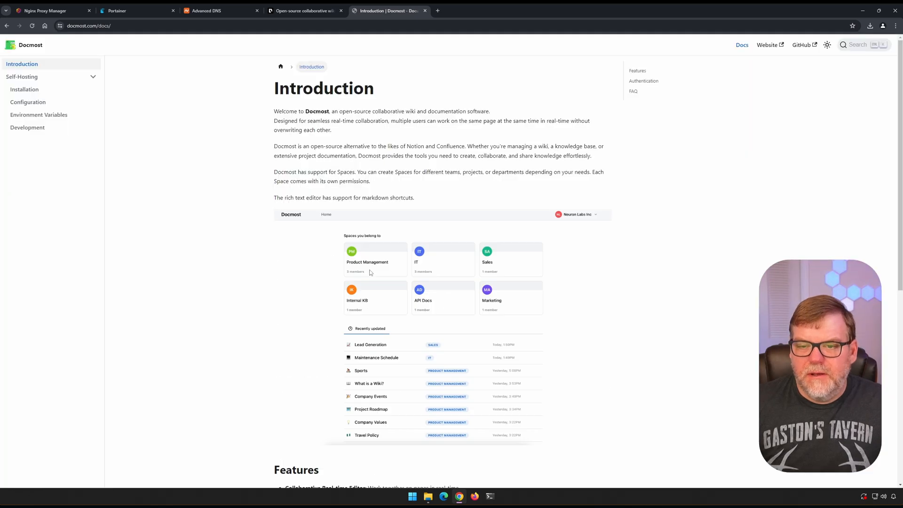
Step: Open the Self-Hosting Installation page and read through the docker-compose template and config replacements
left_click(24, 89)
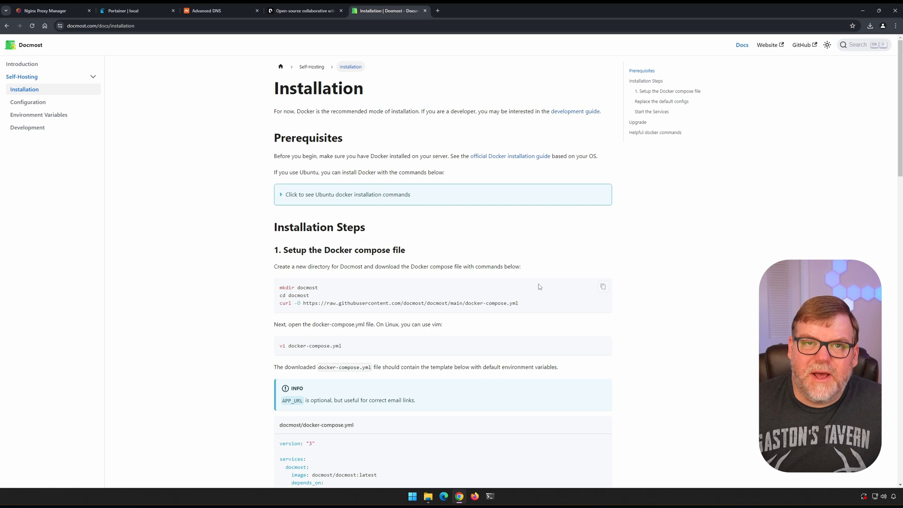
scroll("down", 3)
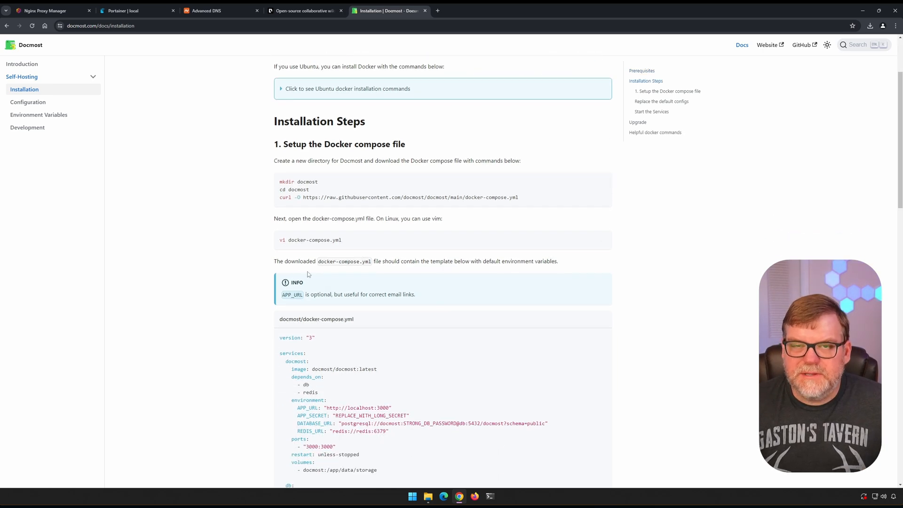
scroll("down", 3)
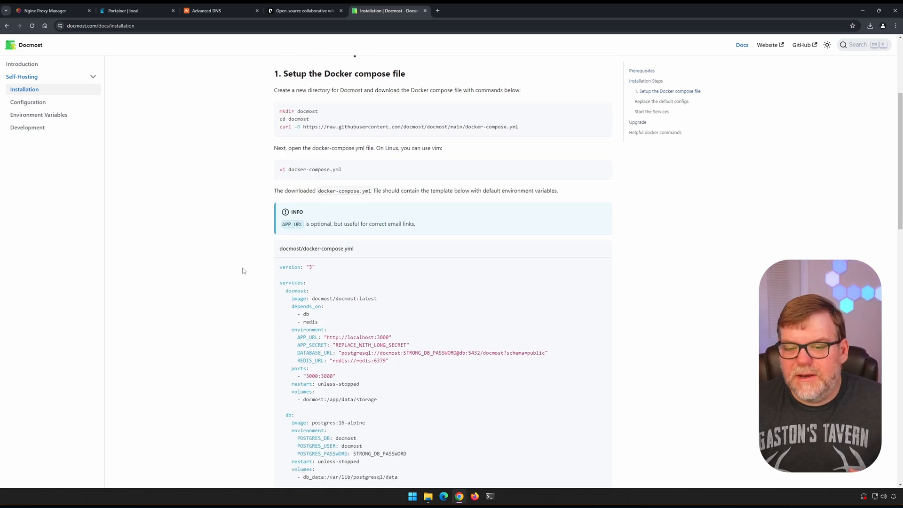
scroll("down", 3)
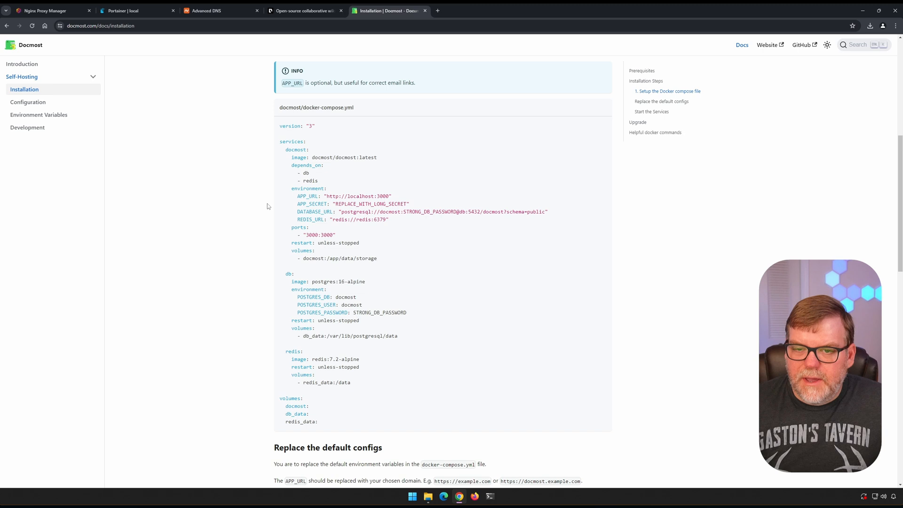
mouse_move(317, 116)
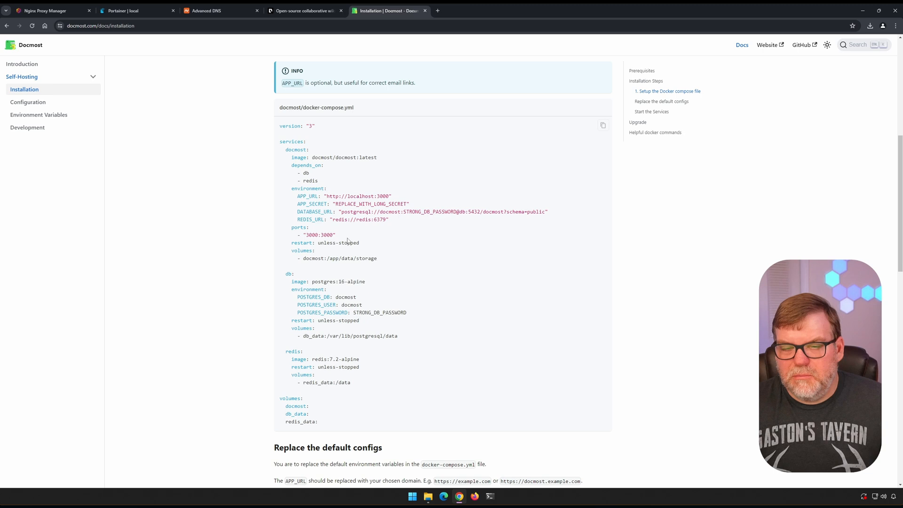
scroll("down", 3)
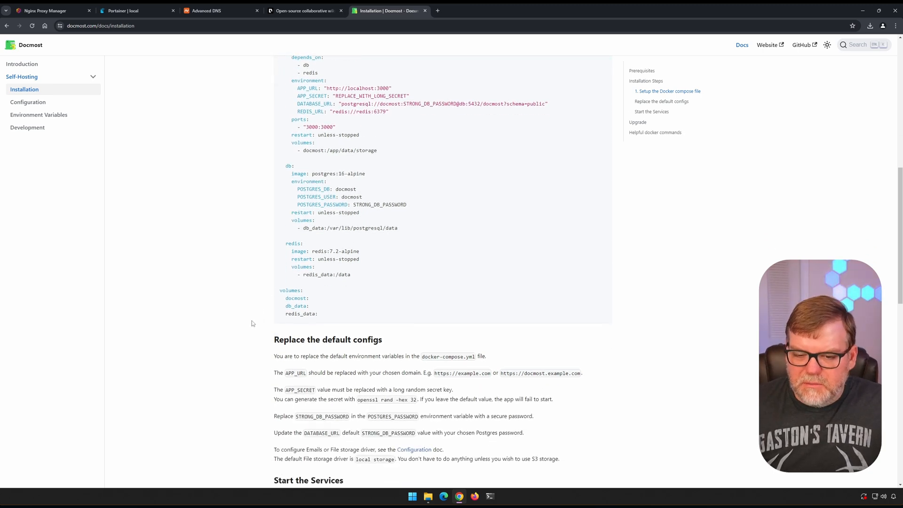
scroll("down", 3)
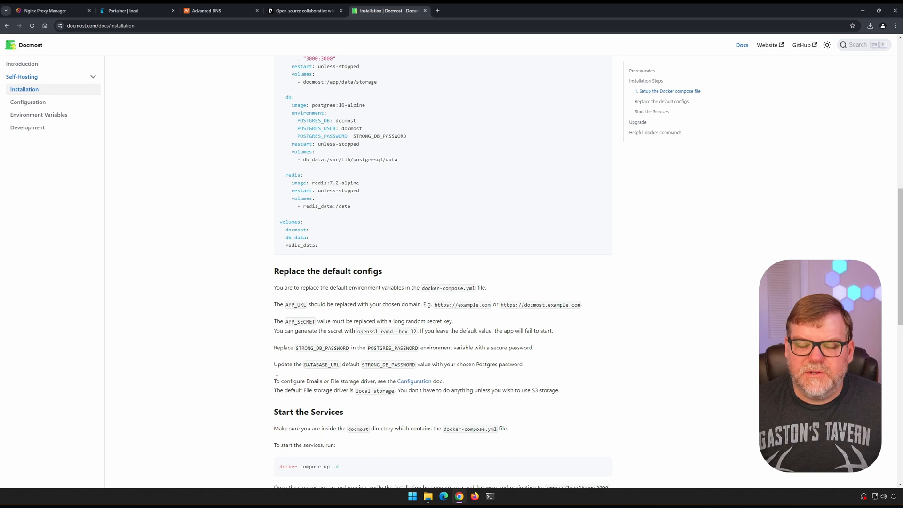
mouse_move(277, 378)
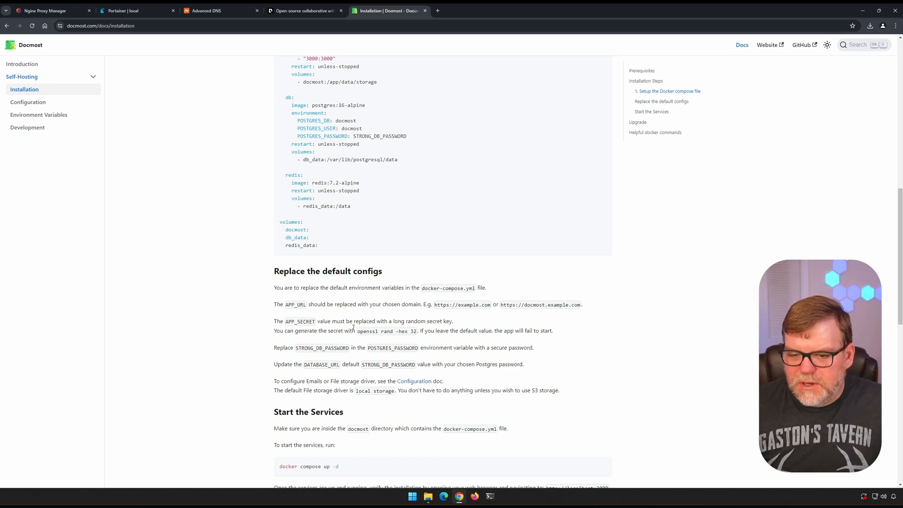
left_click_drag(357, 331, 417, 330)
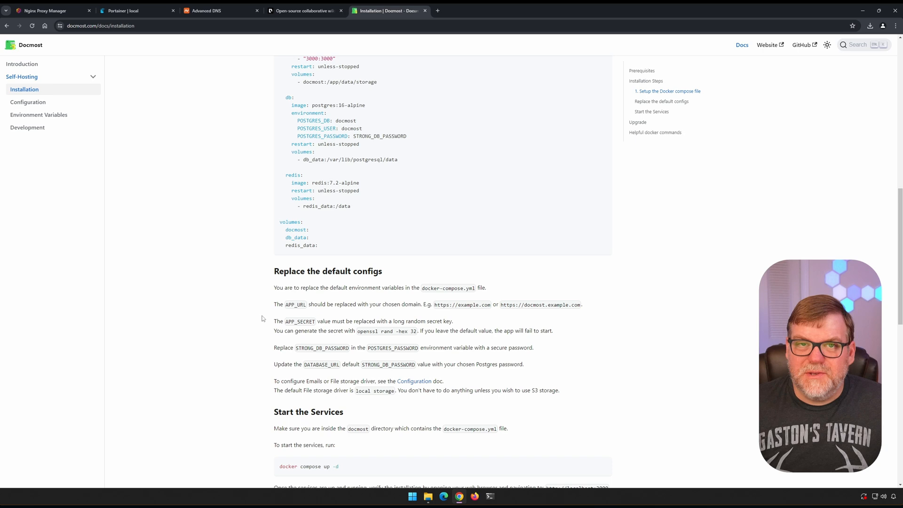
mouse_move(442, 342)
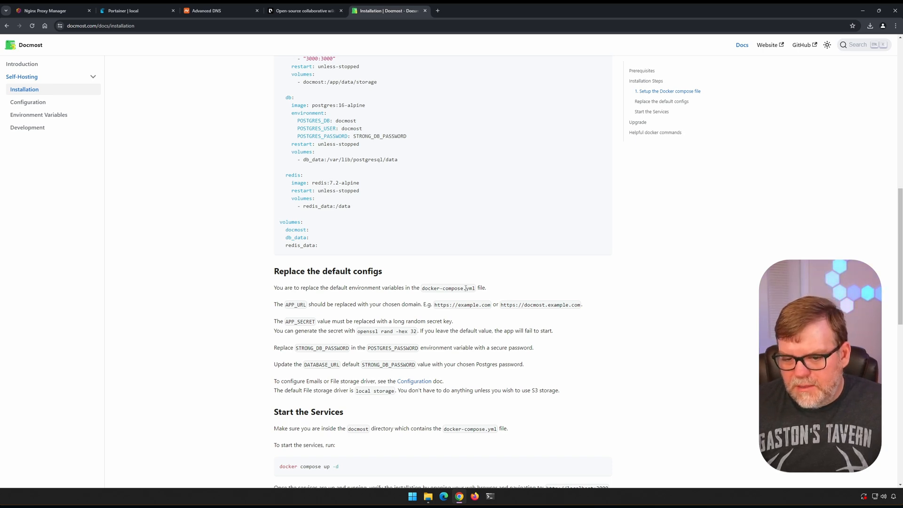
mouse_move(470, 328)
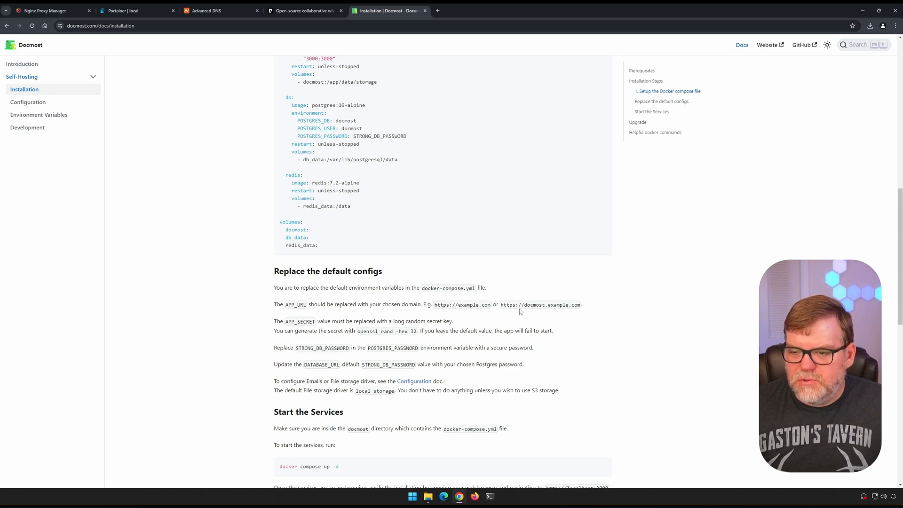
mouse_move(293, 291)
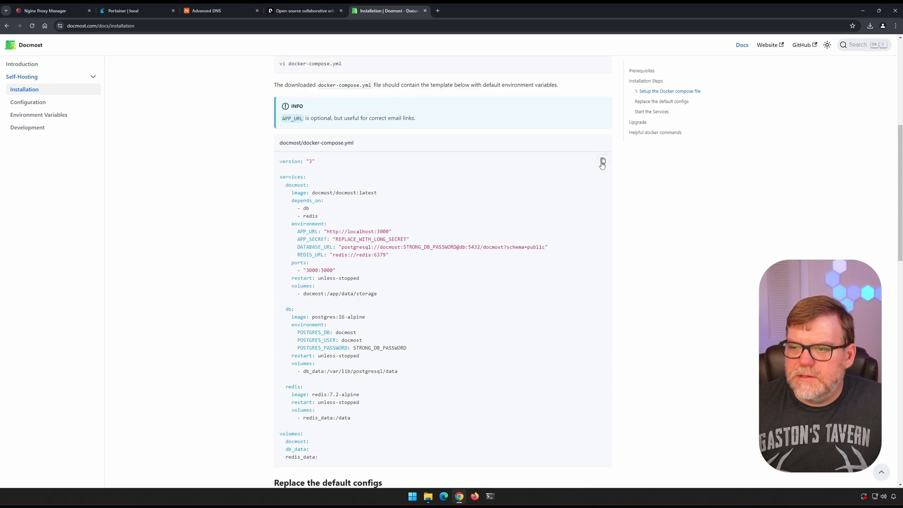
mouse_move(140, 36)
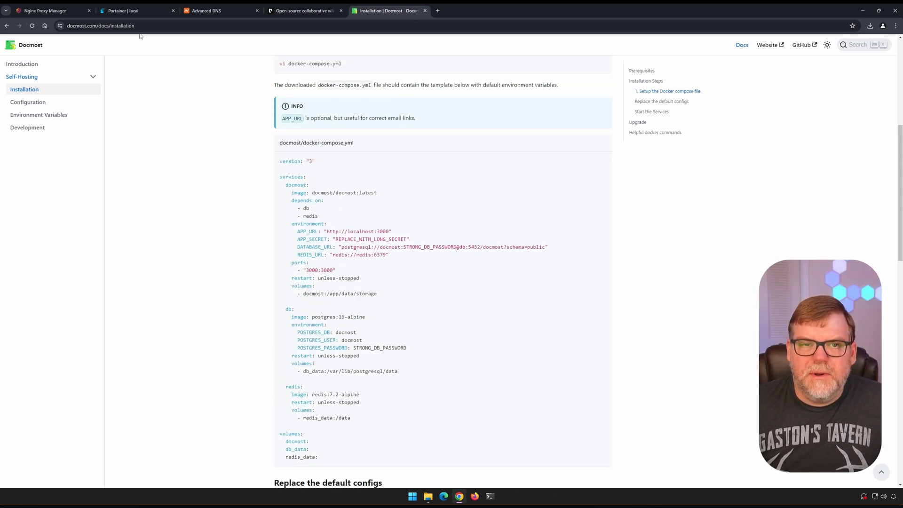
Step: Start a new Portainer stack named docmost
left_click(136, 10)
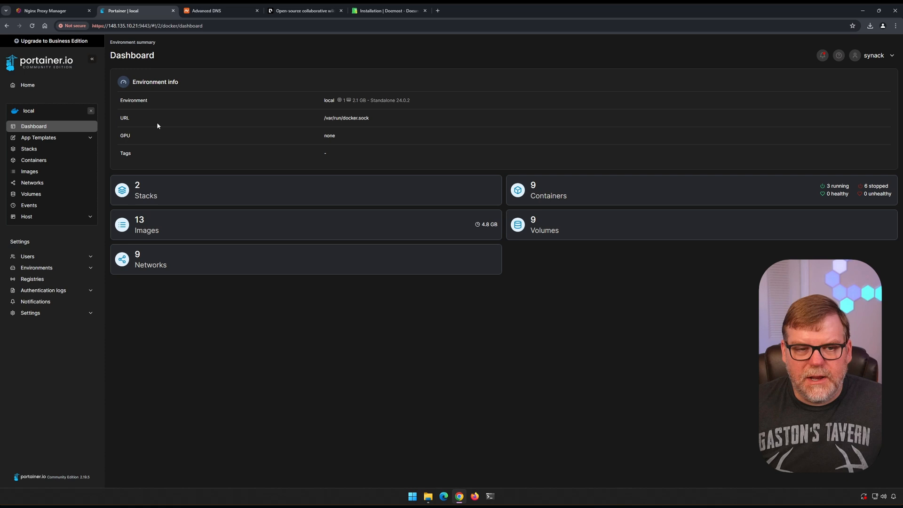
mouse_move(29, 149)
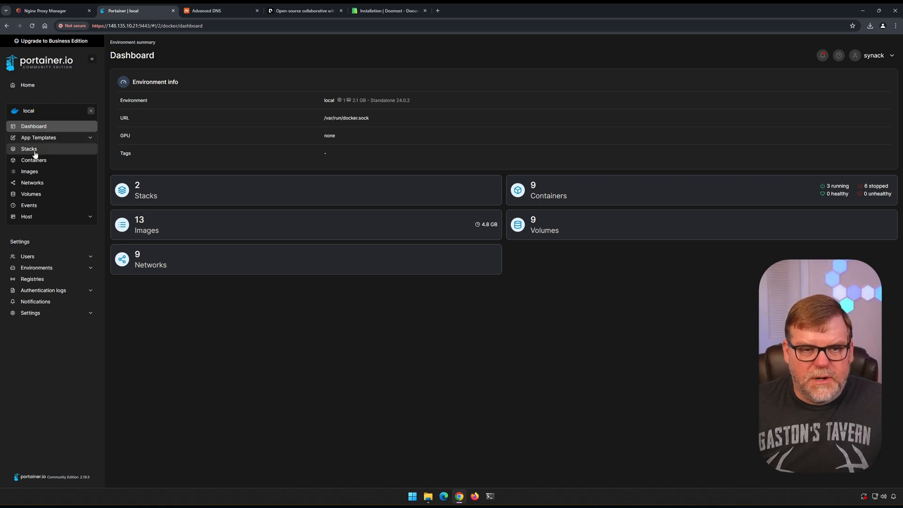
left_click(28, 149)
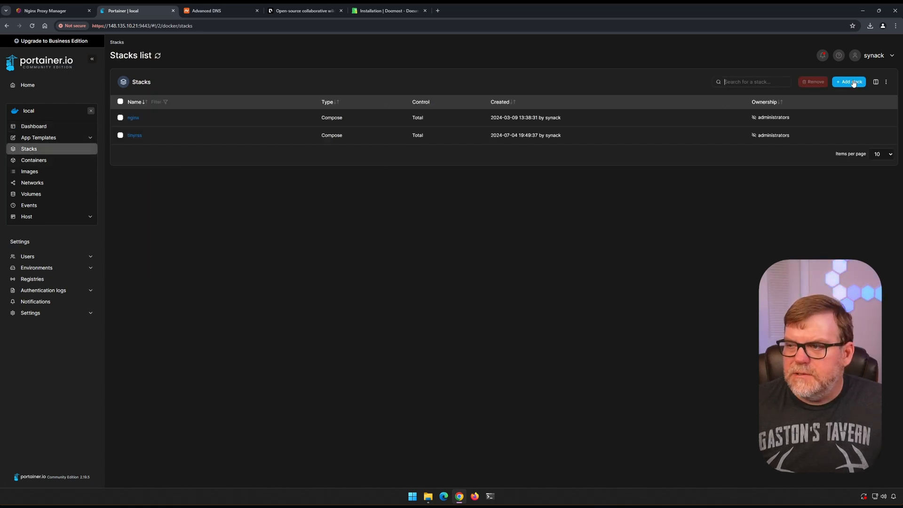
left_click(849, 82)
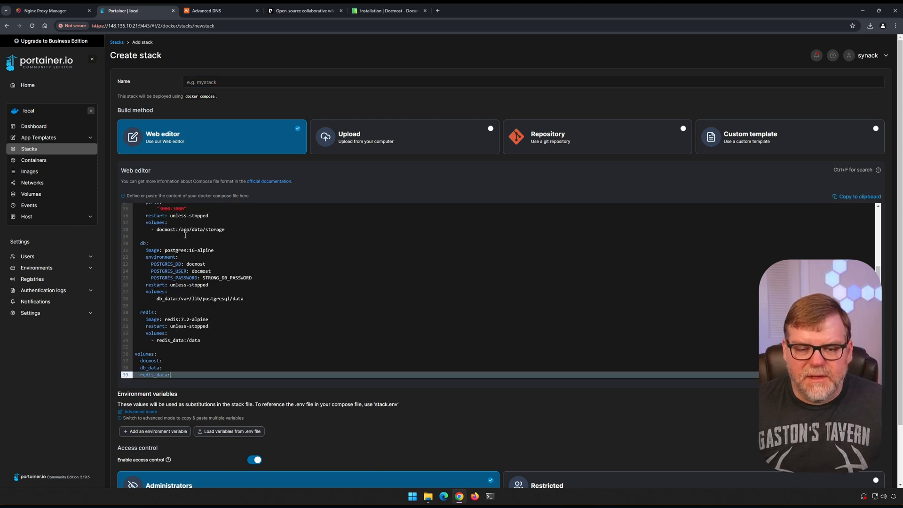
left_click(237, 81)
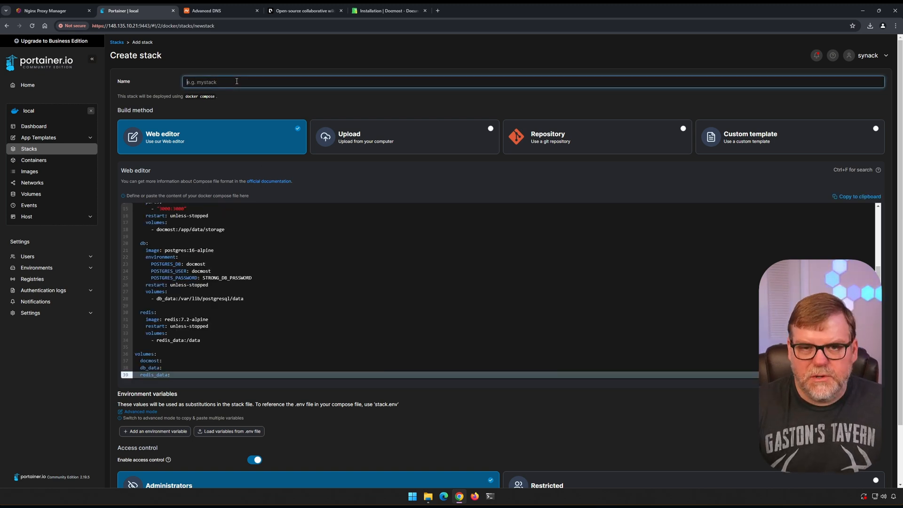
type("docmost")
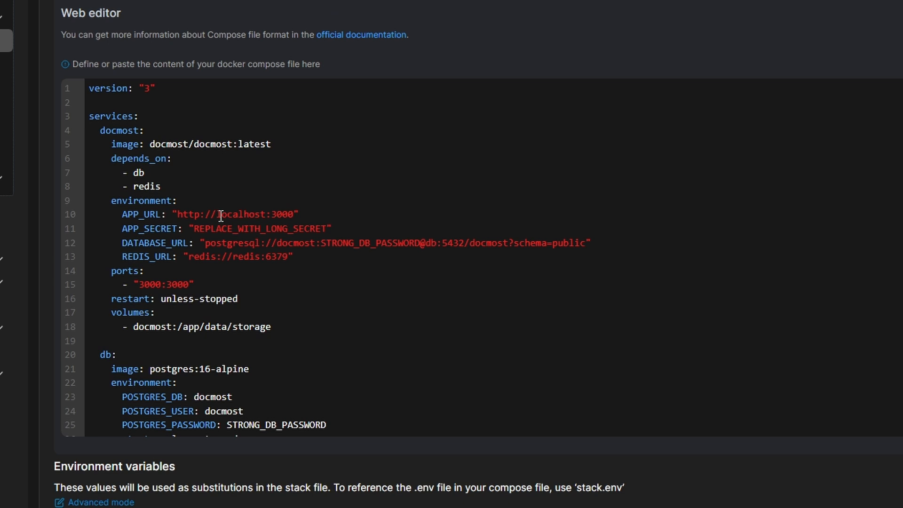
Step: Replace localhost in the APP_URL line with docmost.synhow.com
left_click(233, 214)
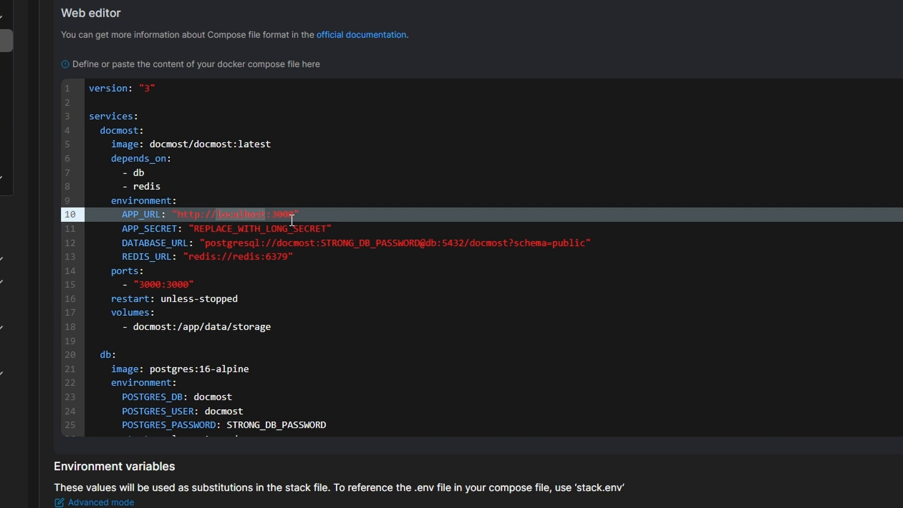
left_click(265, 215)
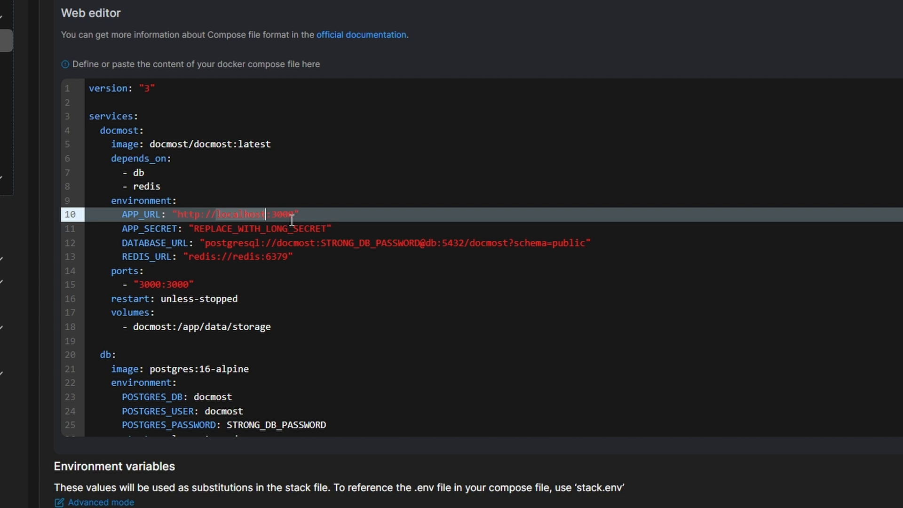
type("docmost")
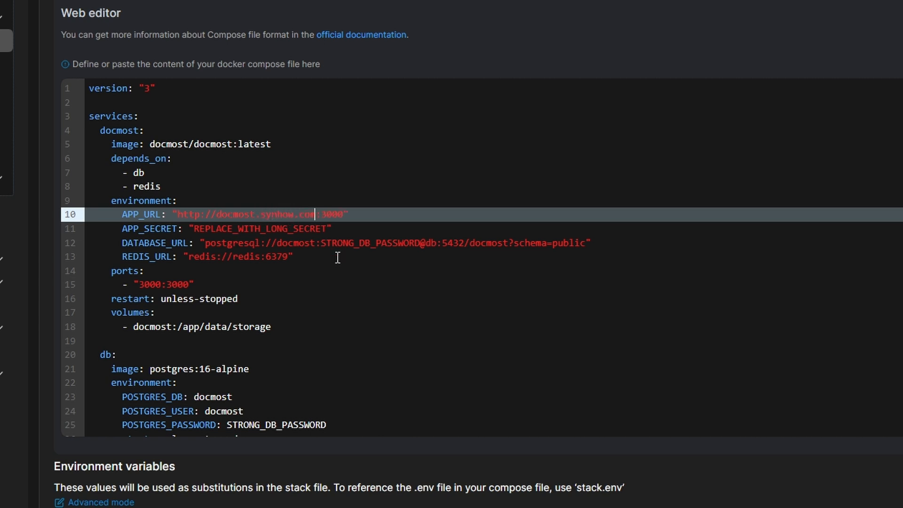
mouse_move(343, 233)
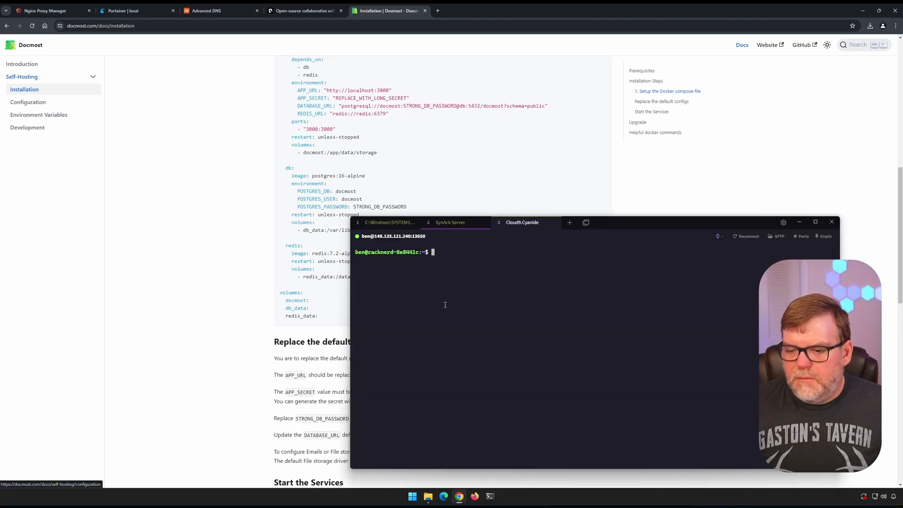
Step: Generate a 32-byte hex secret with openssl rand -hex 32 in the SSH session
type("openssl rand -hex 32")
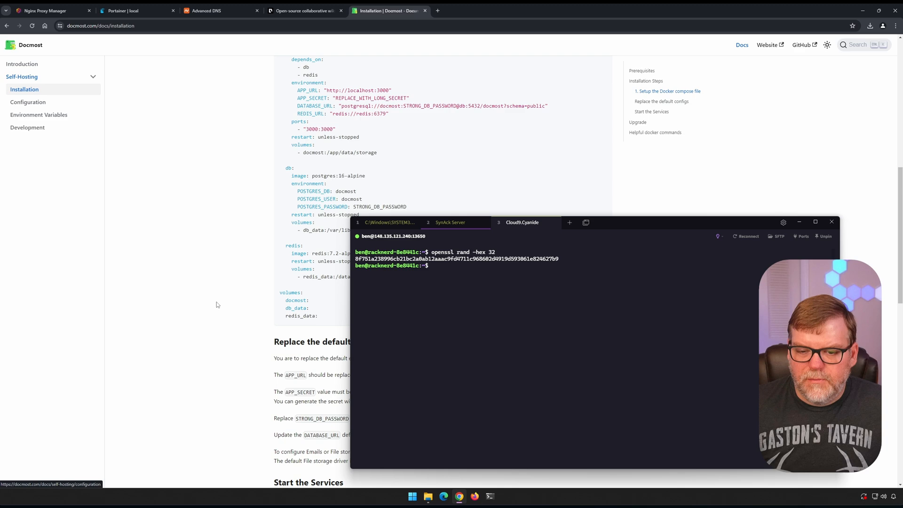
left_click(133, 11)
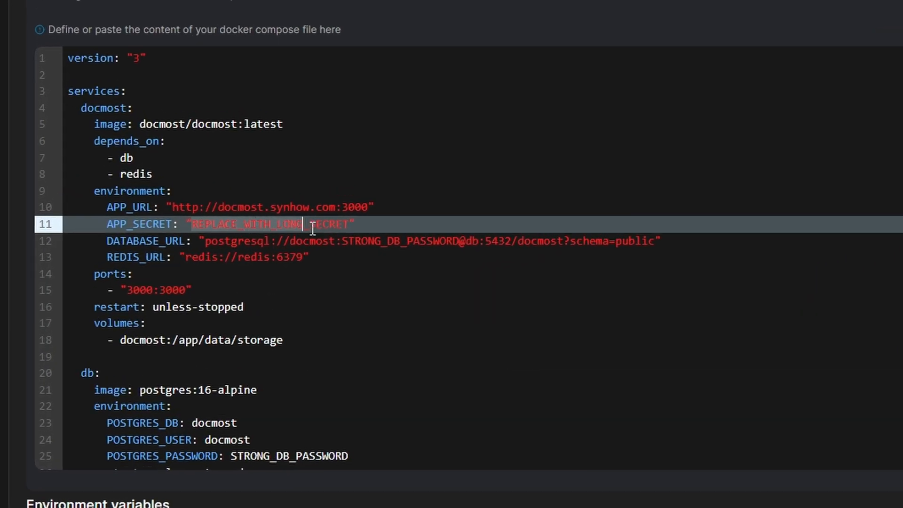
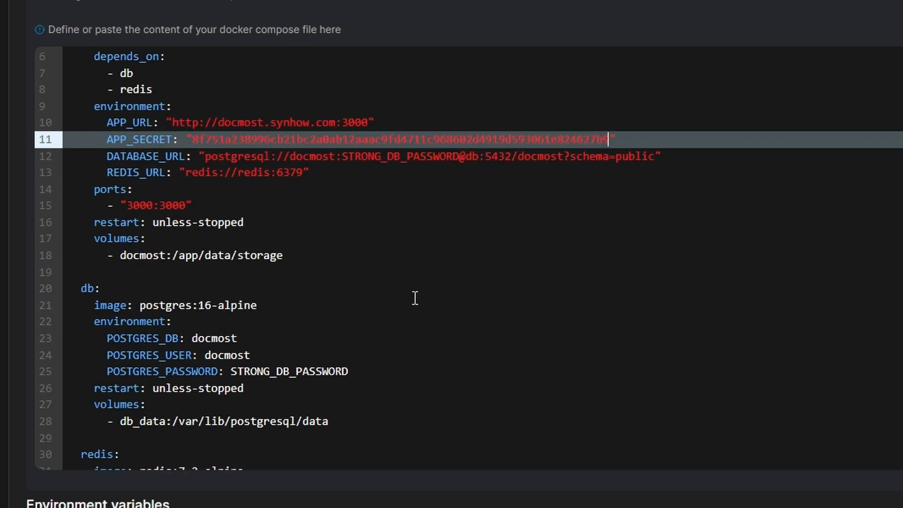
mouse_move(356, 157)
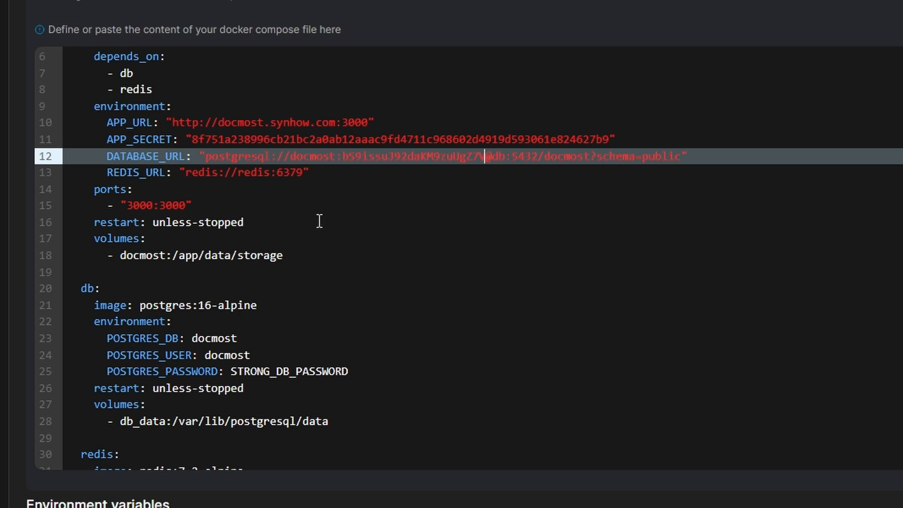
mouse_move(210, 205)
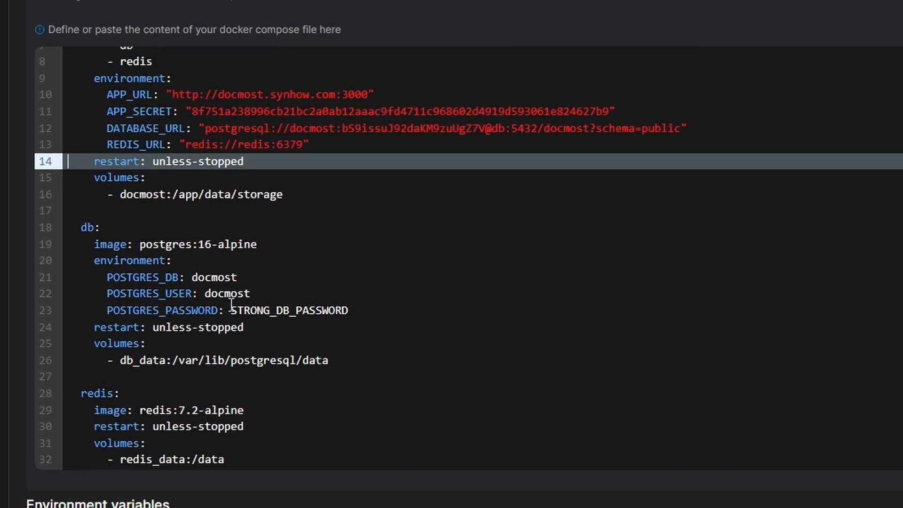
double_click(289, 310)
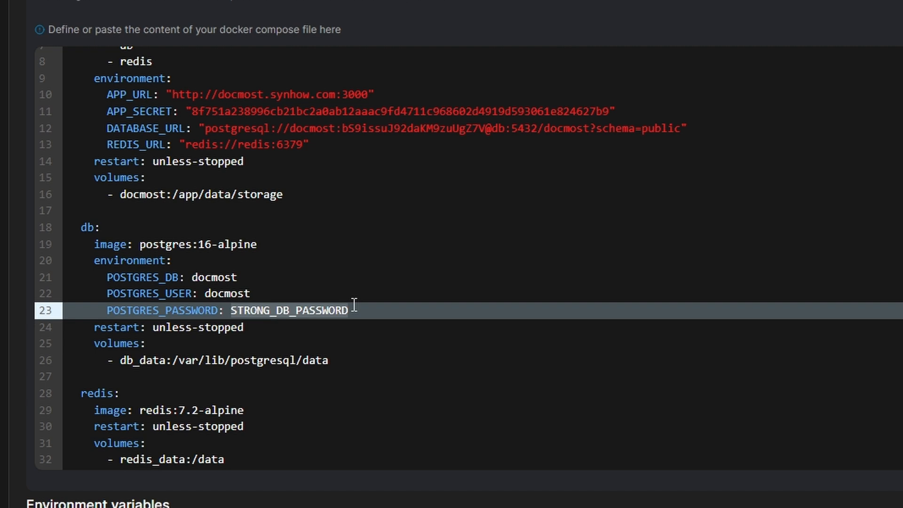
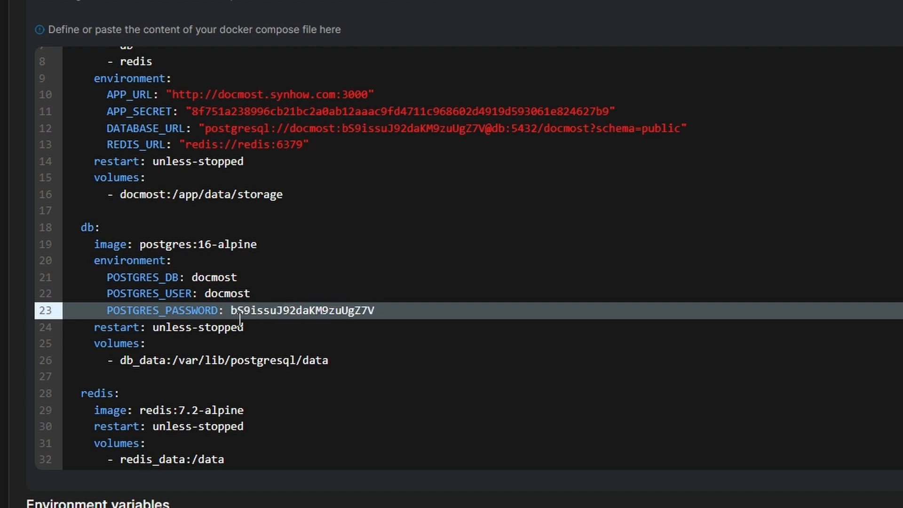
Step: Scroll to the bottom of the editor and deploy the docmost stack
scroll("down", 3)
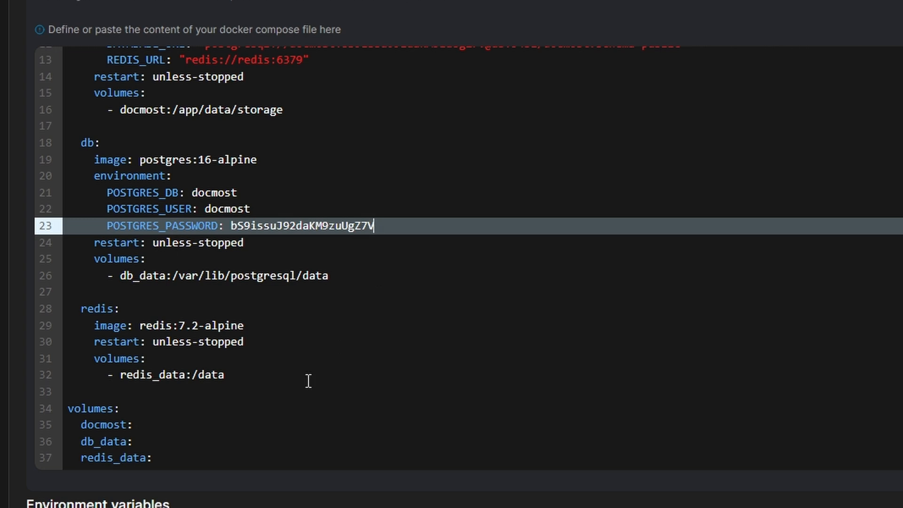
scroll("down", 3)
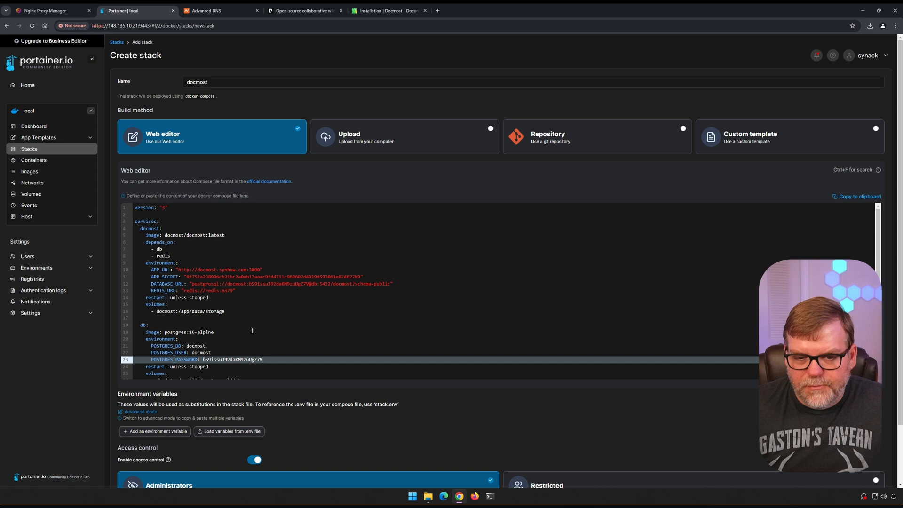
scroll("down", 3)
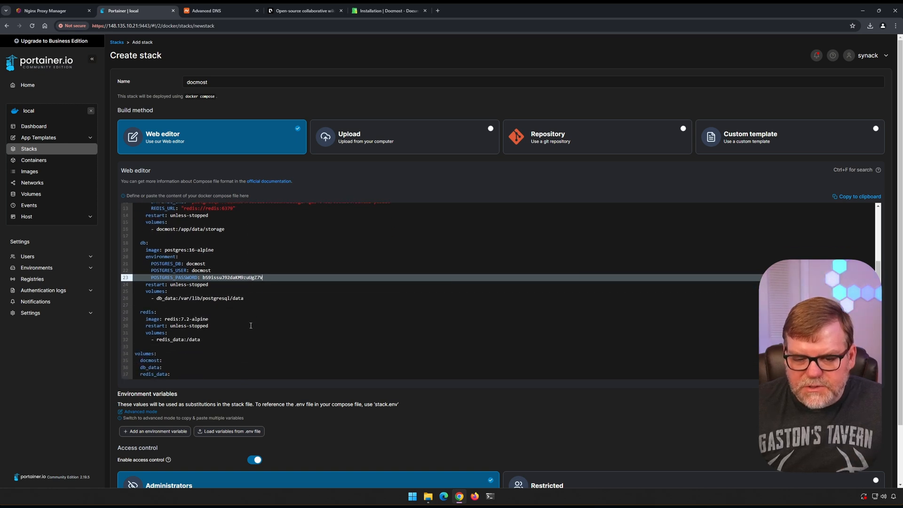
scroll("down", 3)
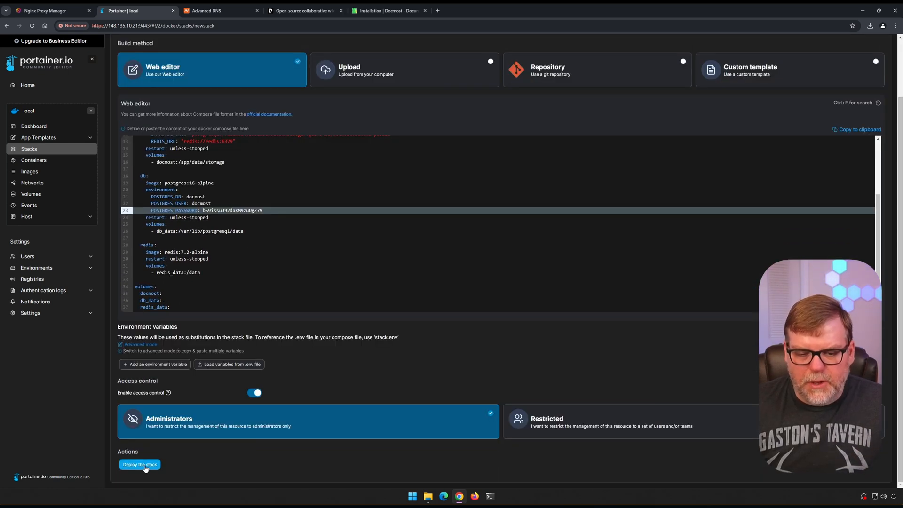
left_click(139, 465)
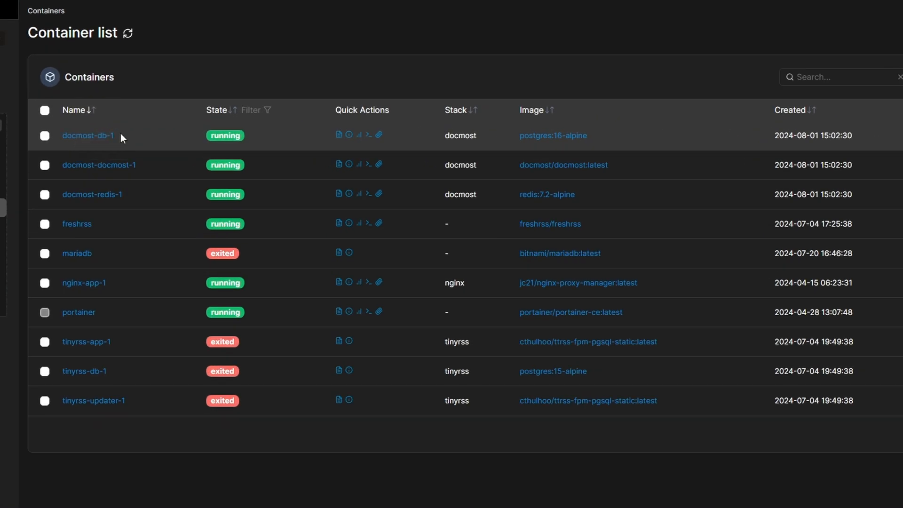
mouse_move(121, 170)
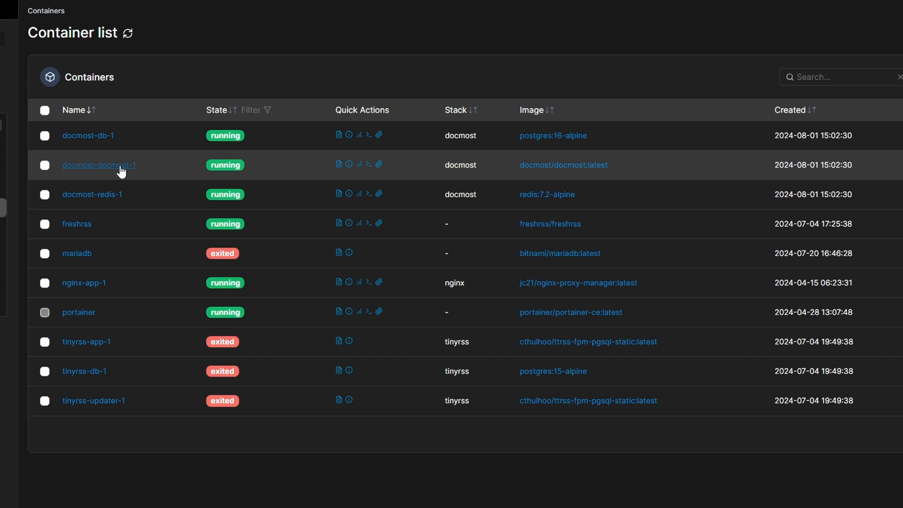
mouse_move(139, 173)
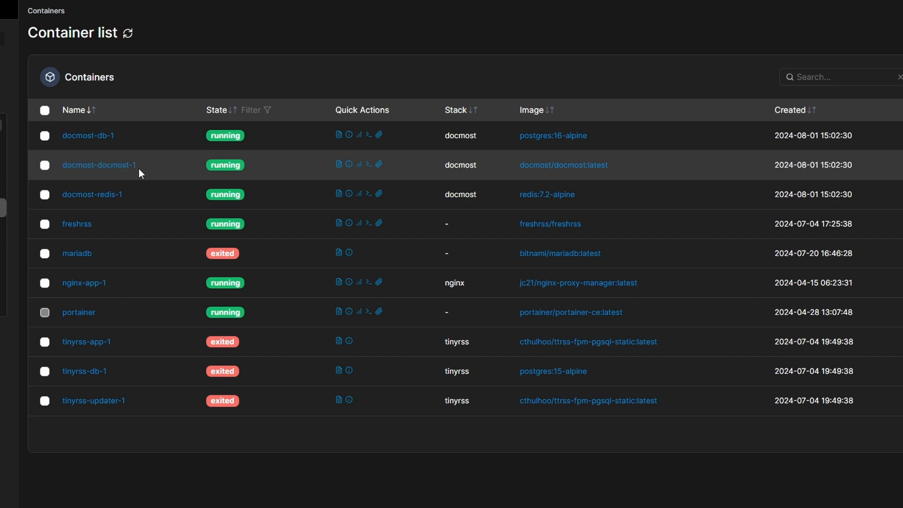
mouse_move(128, 226)
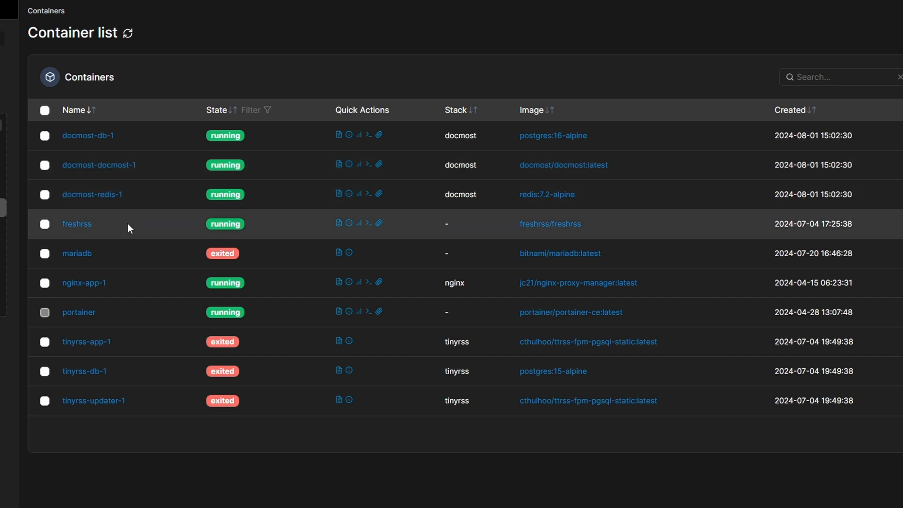
mouse_move(142, 180)
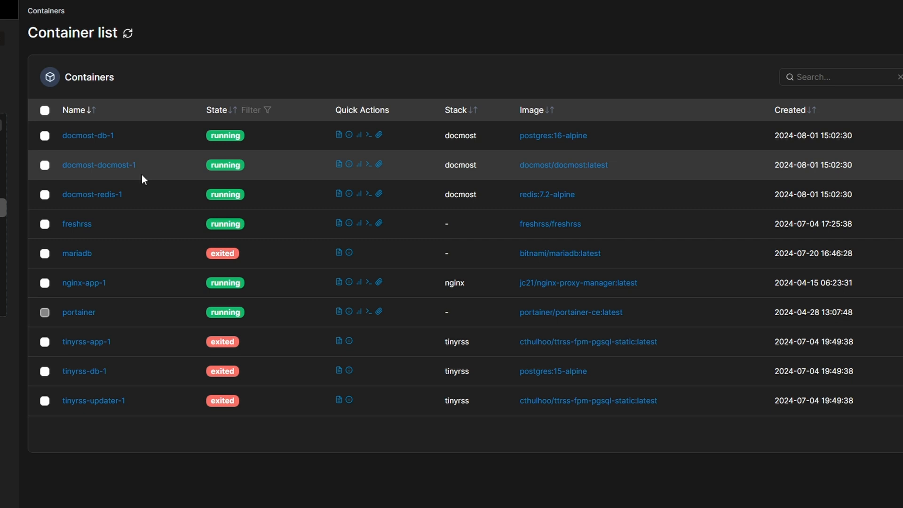
mouse_move(151, 178)
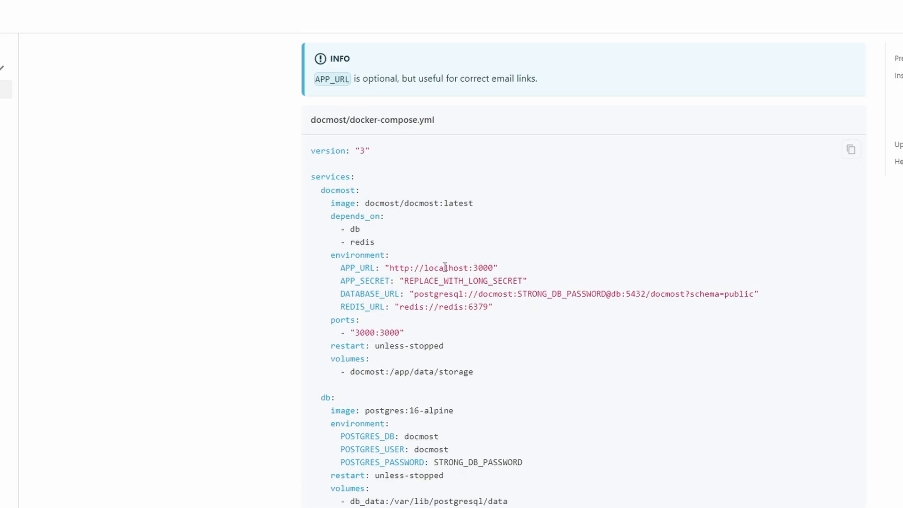
mouse_move(332, 189)
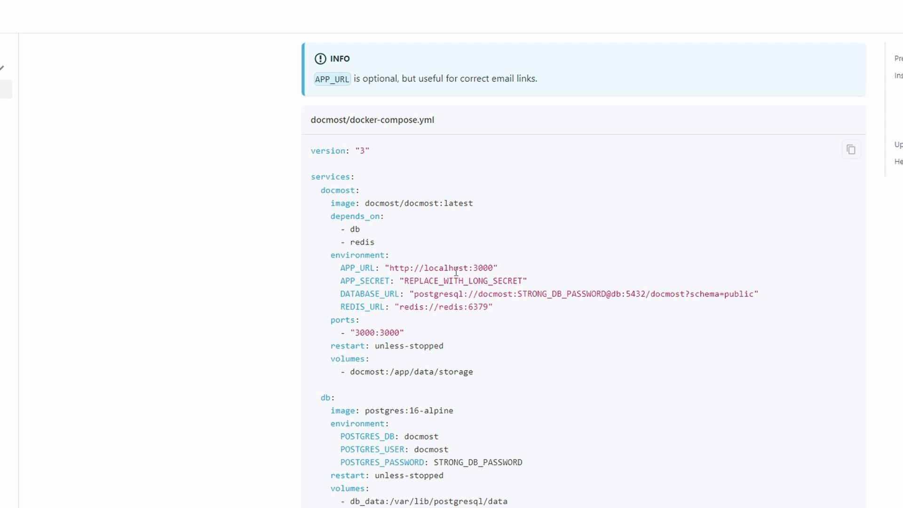
mouse_move(407, 374)
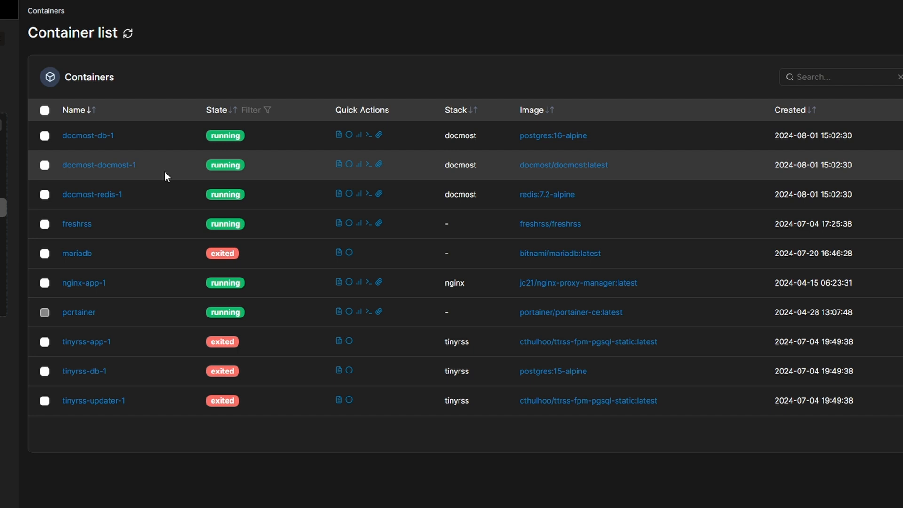
Step: Copy the docmost-docmost-1 container name from the container list
double_click(98, 165)
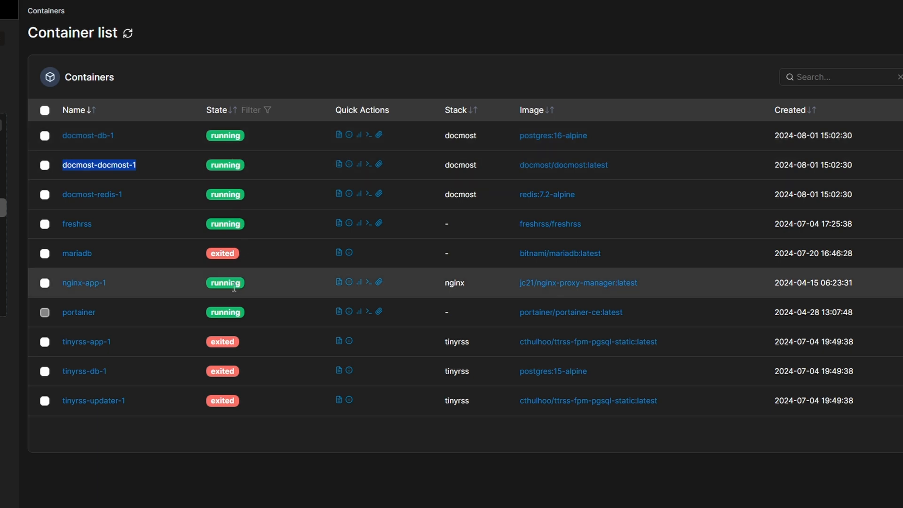
mouse_move(84, 283)
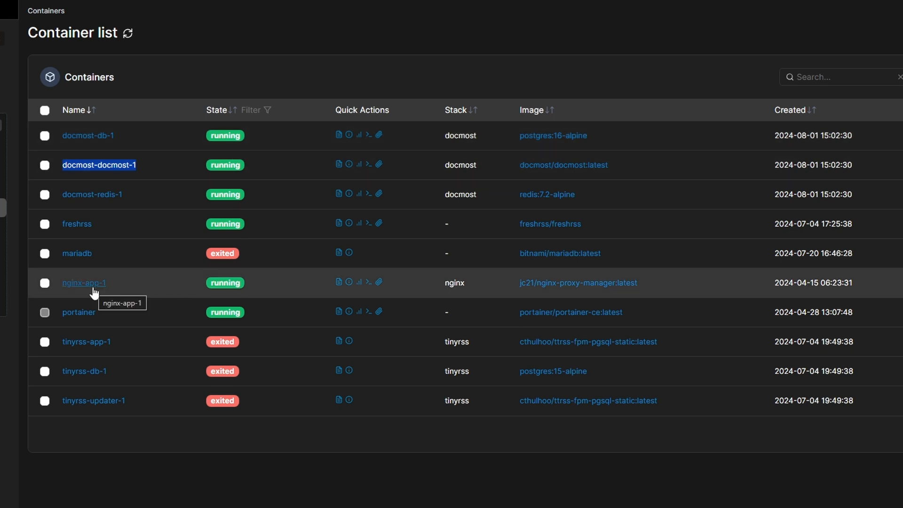
mouse_move(58, 285)
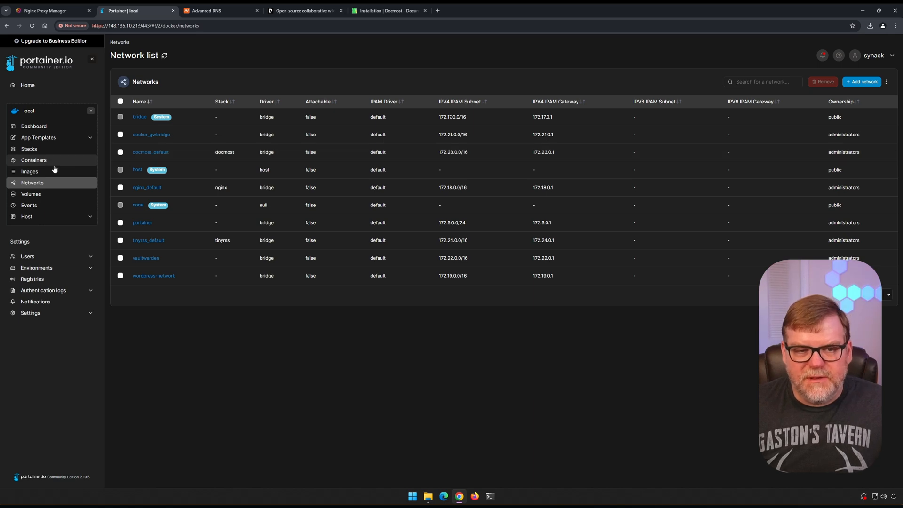
Step: Join the nginx-app-1 container to the docmost_default network
left_click(33, 159)
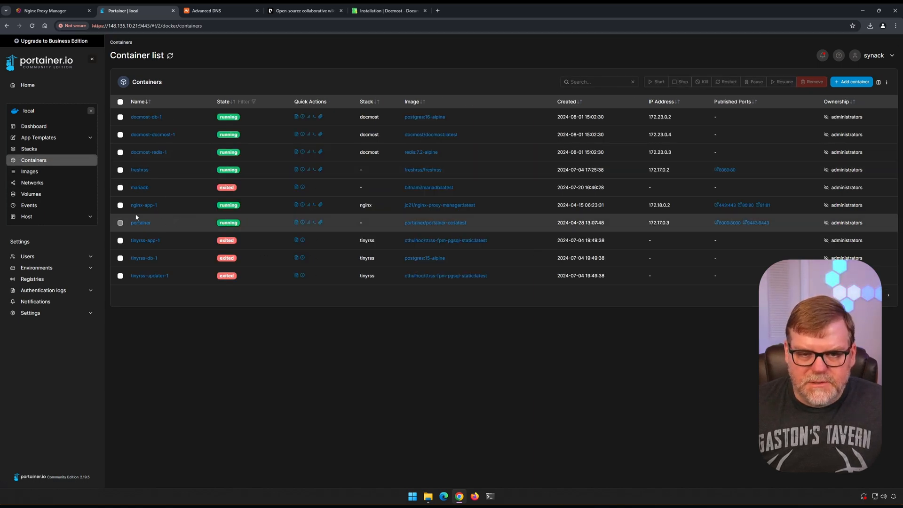
left_click(143, 205)
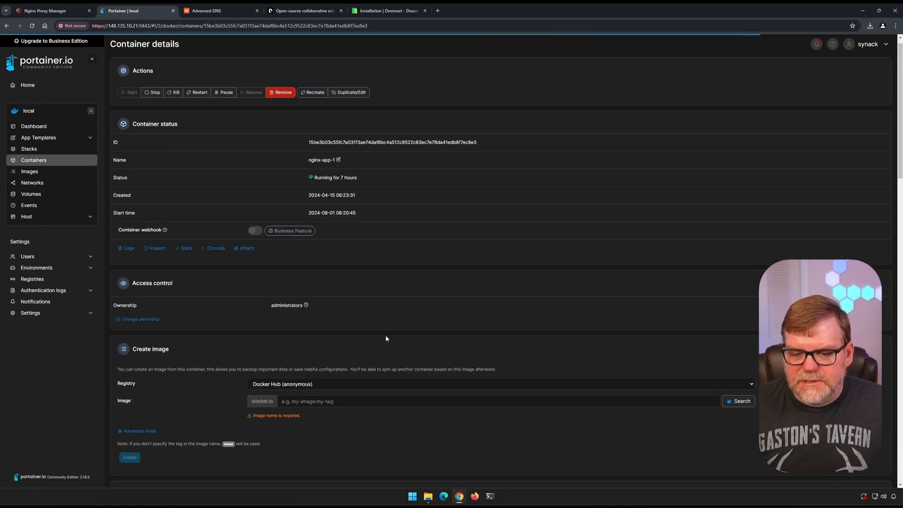
scroll("down", 3)
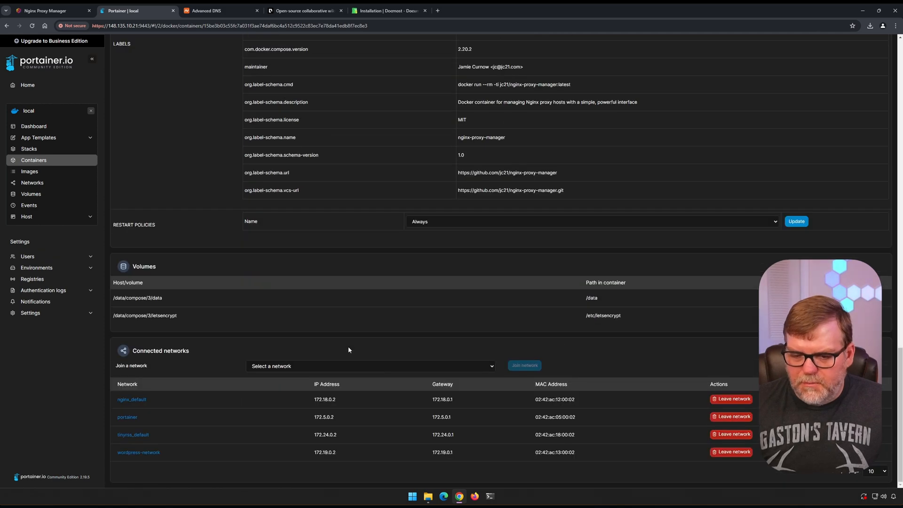
left_click(368, 366)
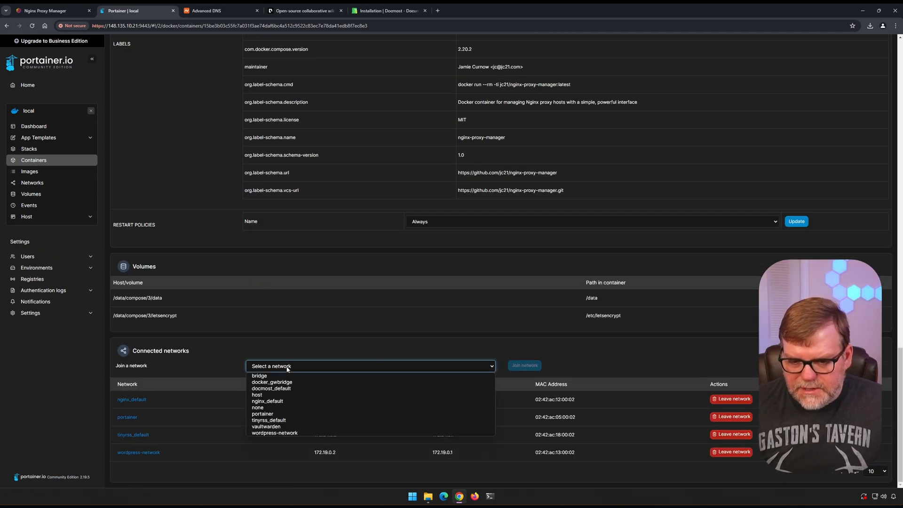
left_click(271, 388)
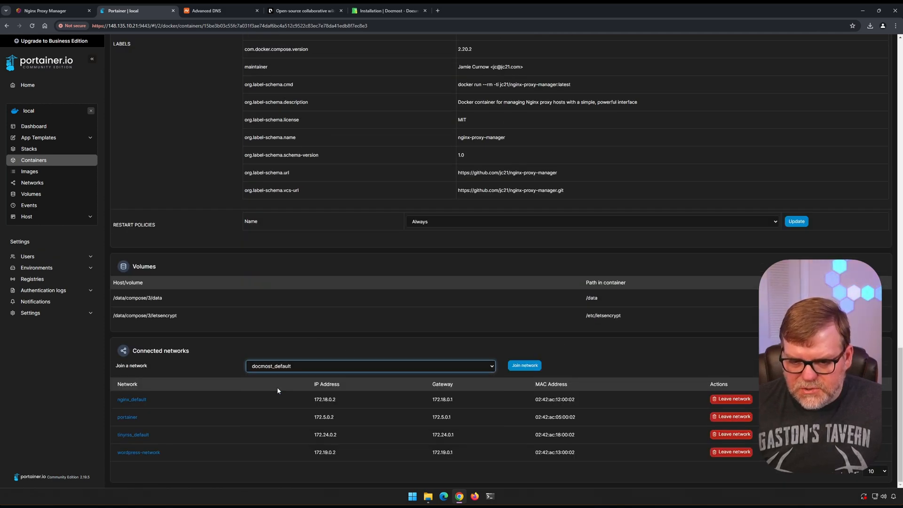
left_click(523, 365)
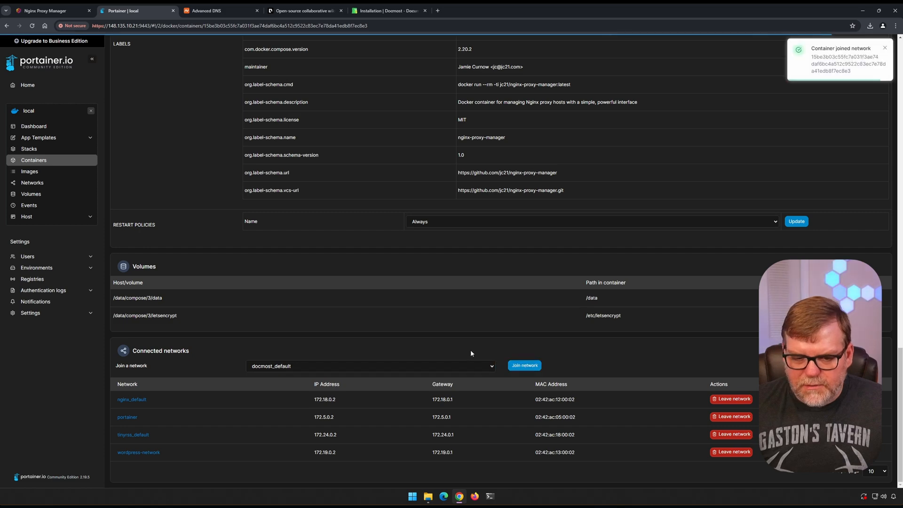
scroll("up", 3)
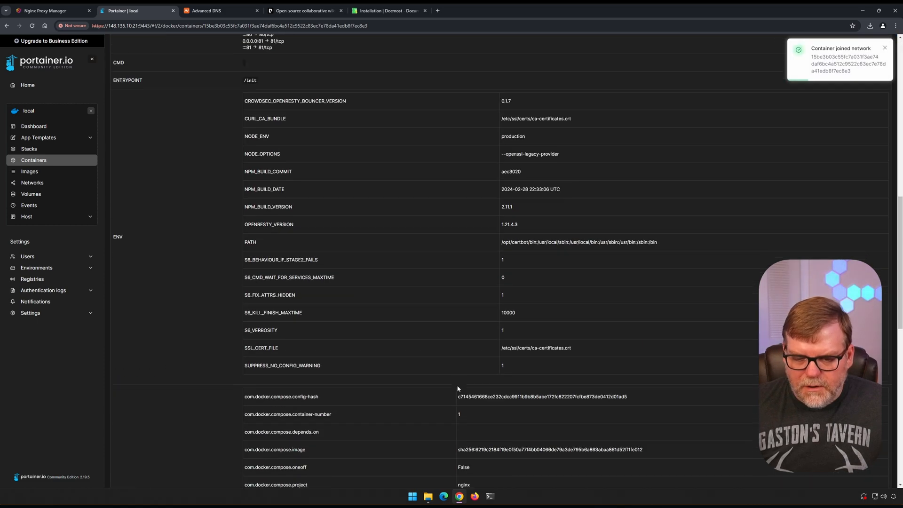
scroll("down", 3)
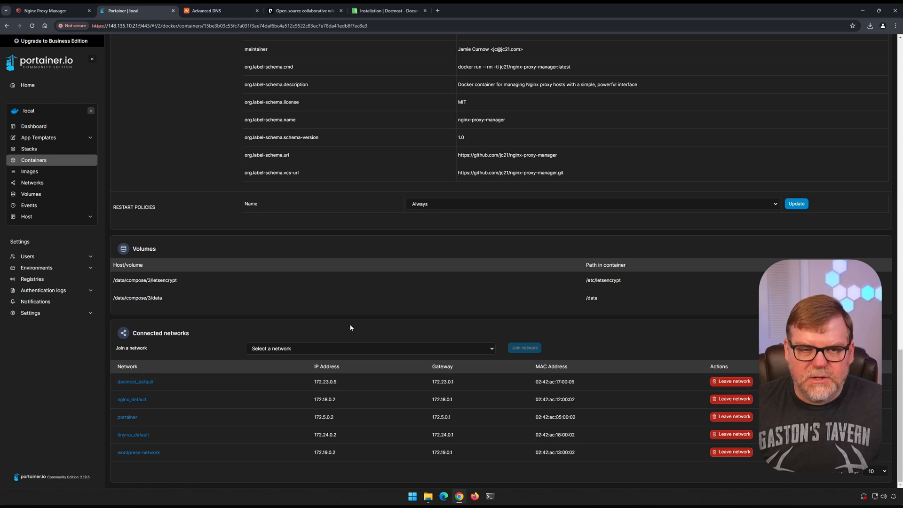
left_click(49, 11)
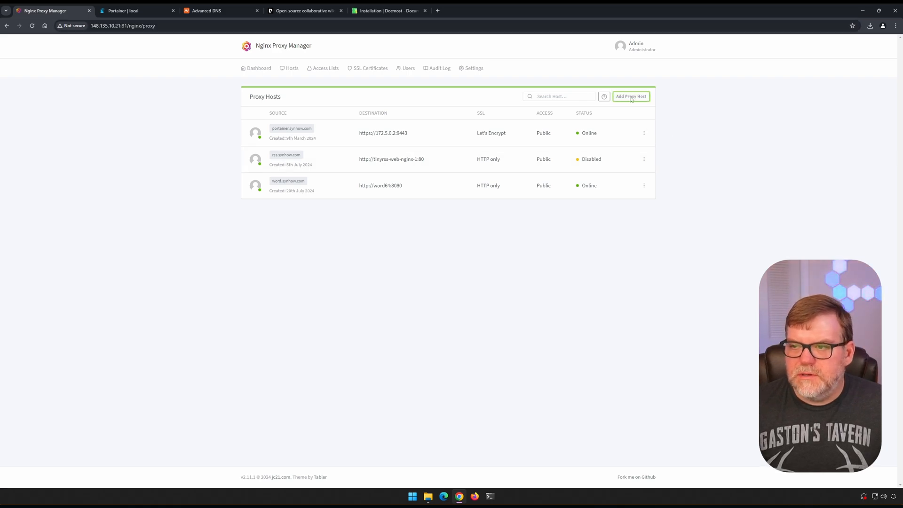
Step: Add proxy host docmost.synhow.com to docmost-docmost-1:3000 with exploit blocking and websockets enabled
left_click(631, 96)
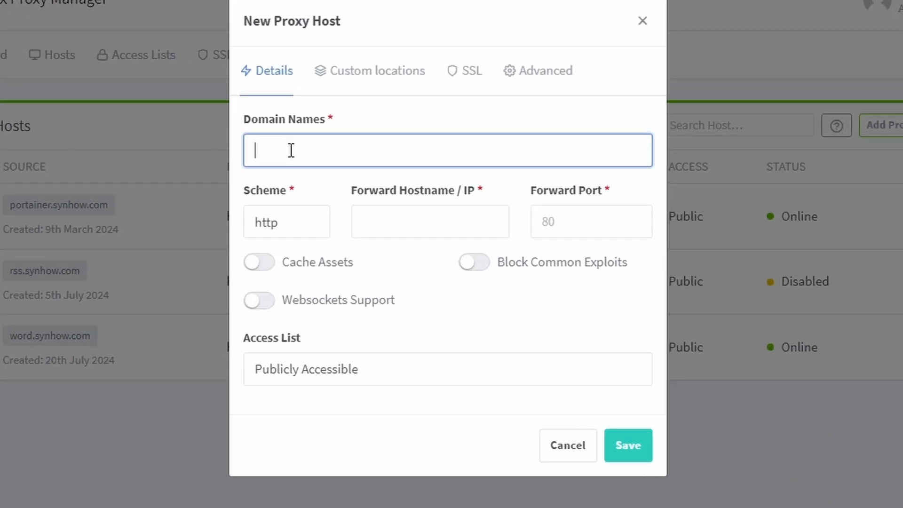
type("docmost.synhow.com")
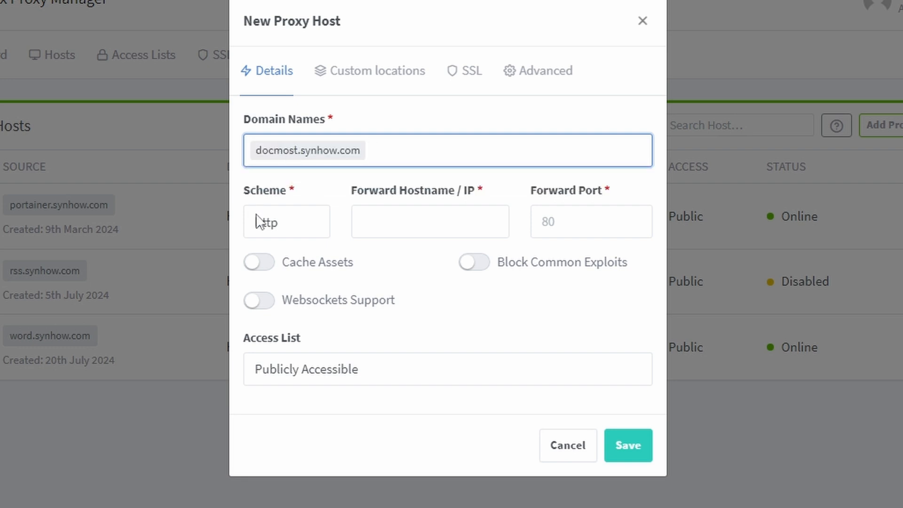
left_click(429, 221)
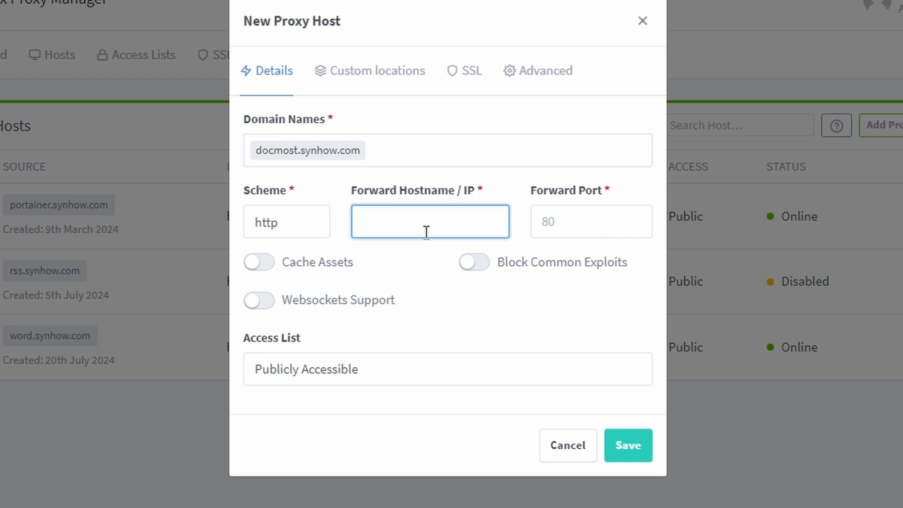
type("docmost-docmost-1")
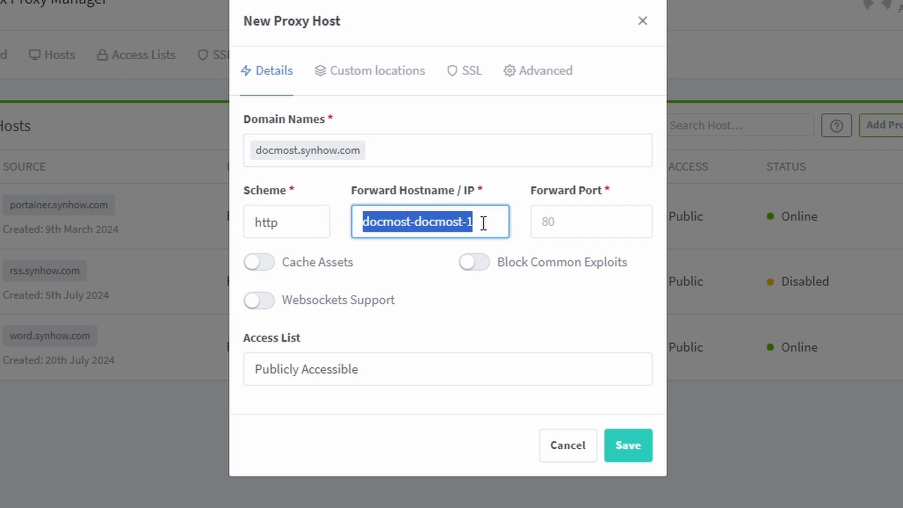
left_click(590, 221)
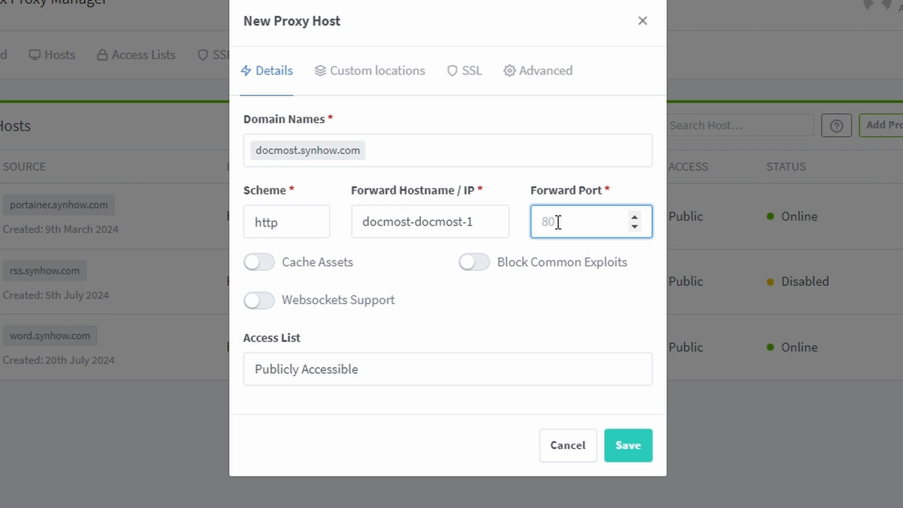
type("3000")
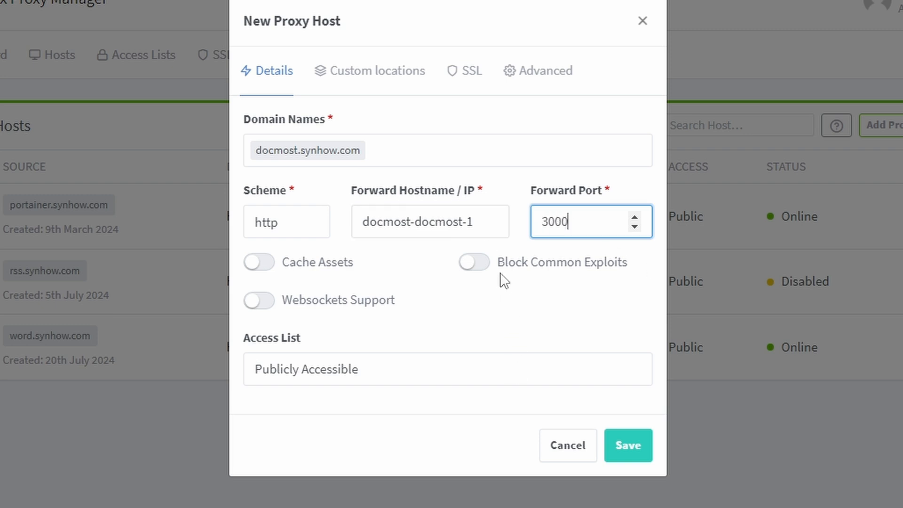
left_click(475, 262)
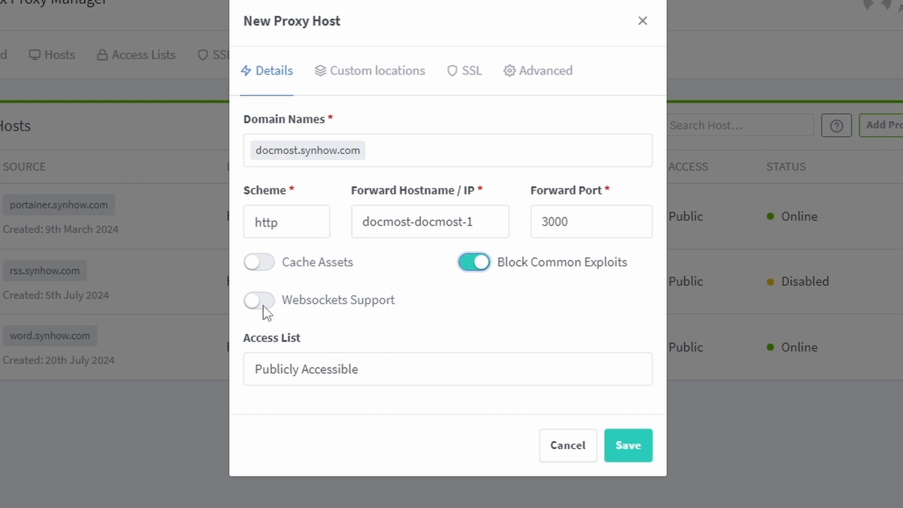
left_click(259, 300)
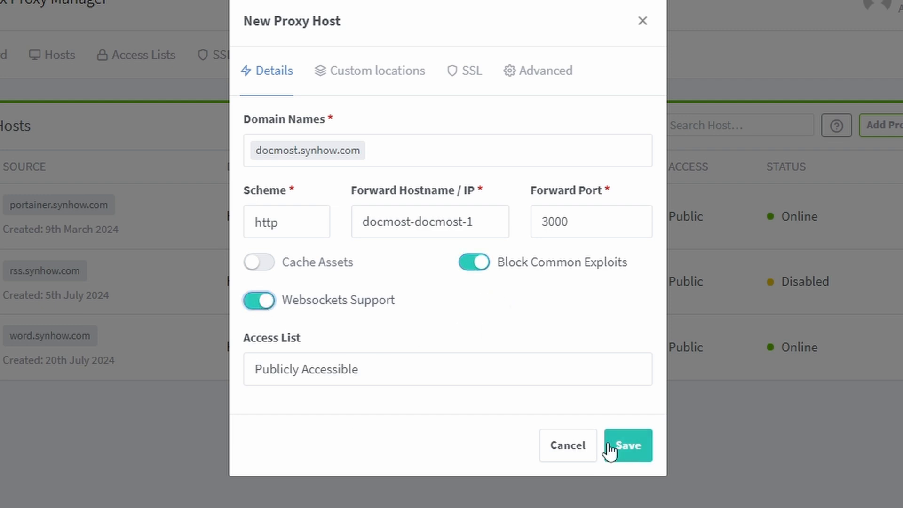
left_click(627, 444)
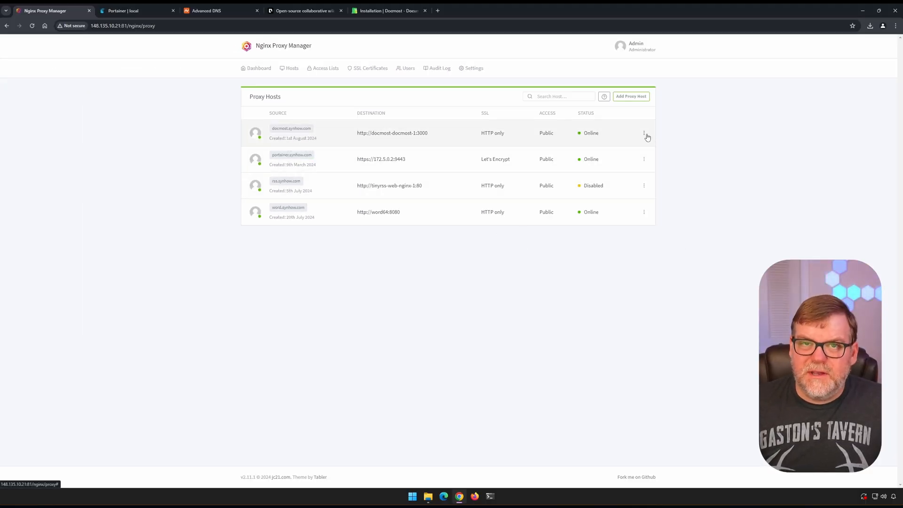
Step: Edit docmost.synhow.com to request a Let's Encrypt certificate with Force SSL and accepted terms
left_click(644, 133)
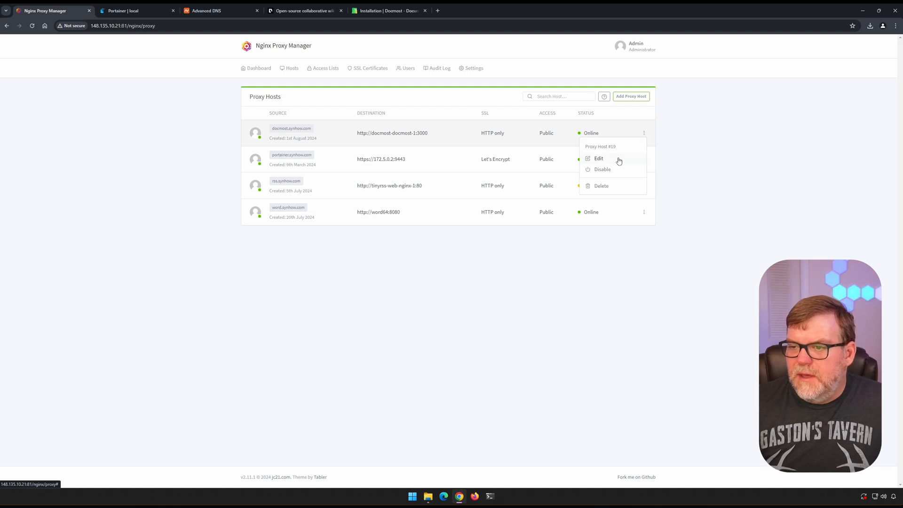
left_click(599, 159)
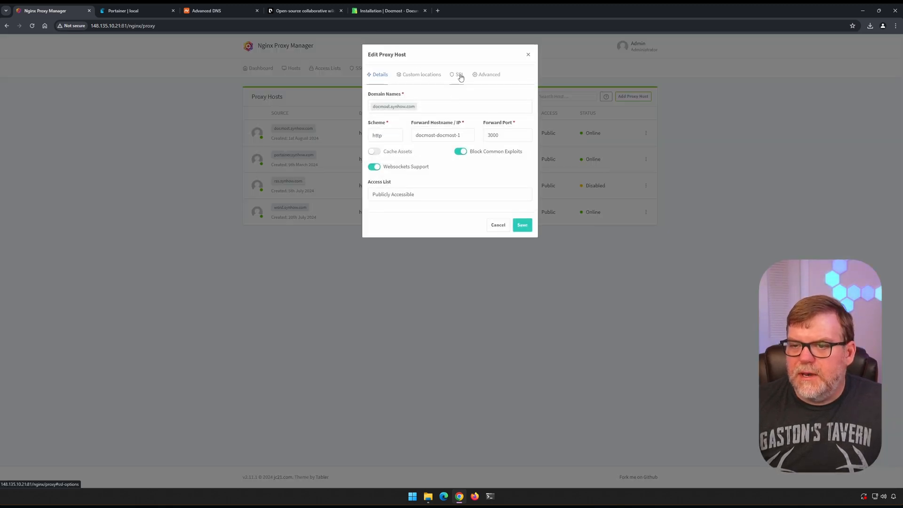
left_click(459, 74)
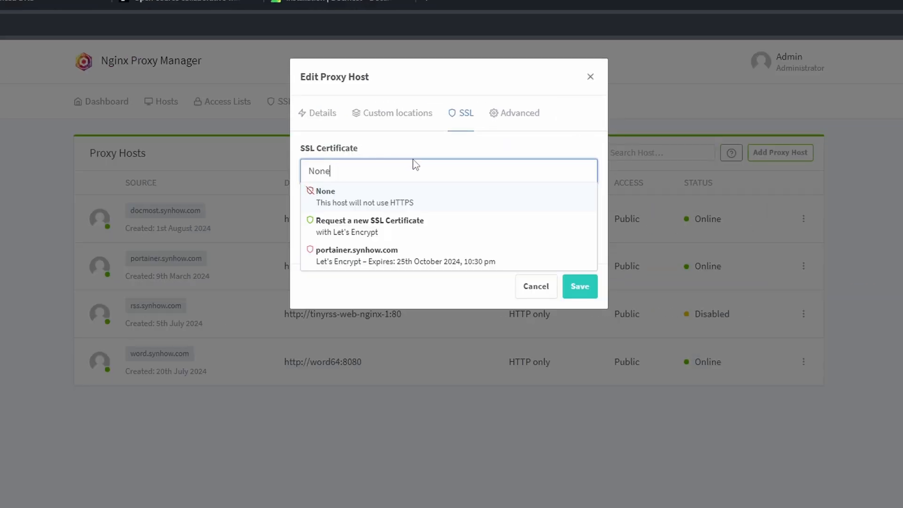
left_click(369, 220)
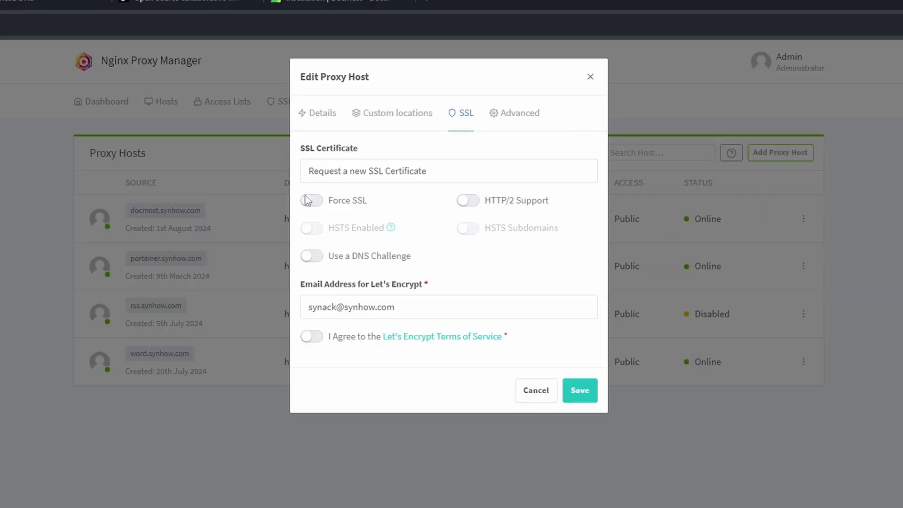
left_click(311, 200)
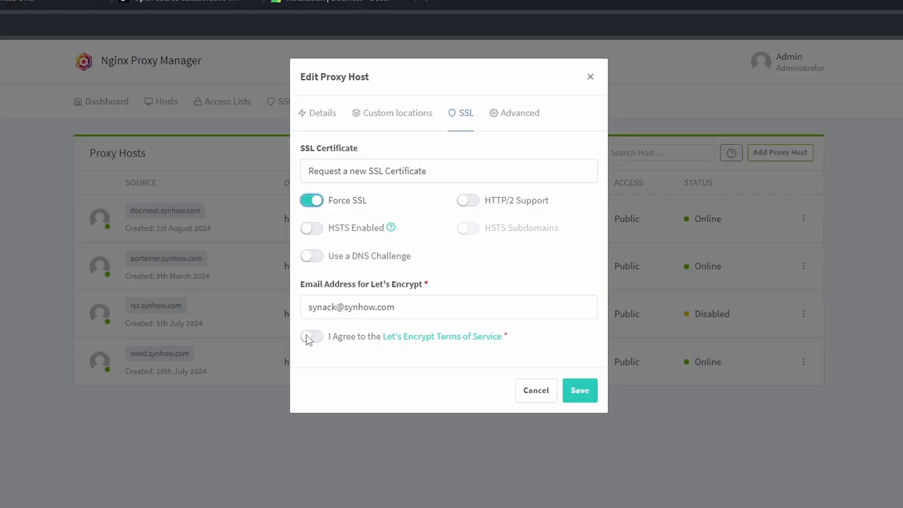
left_click(580, 390)
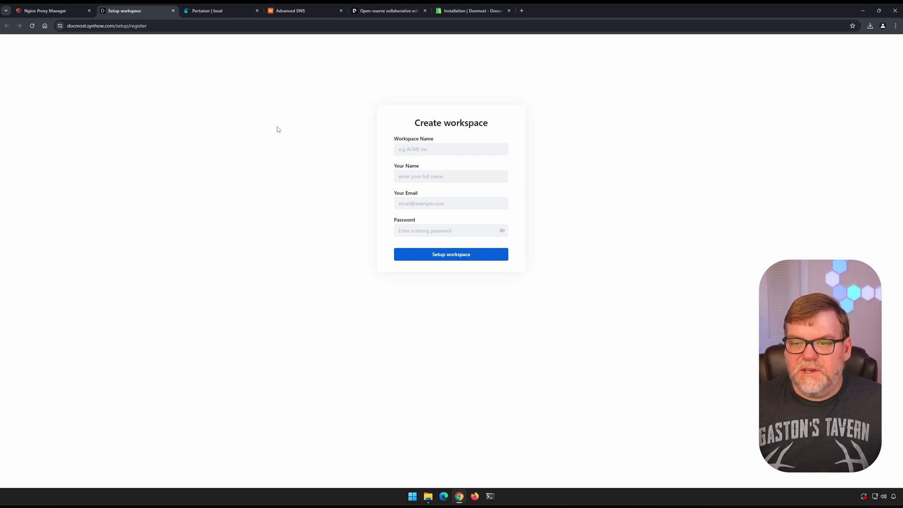
Step: Set up the 'Syn Ack Time' workspace, entering your name, email and password
left_click(451, 149)
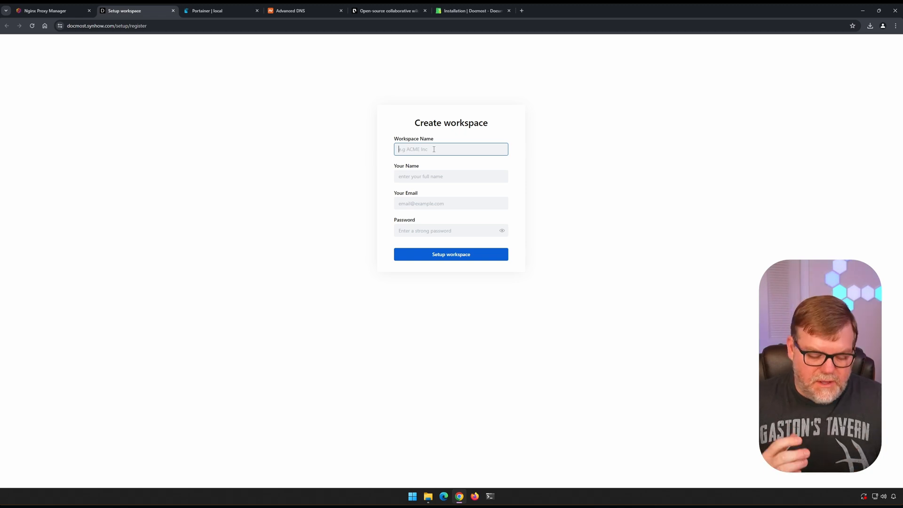
type("Syn Ack Time")
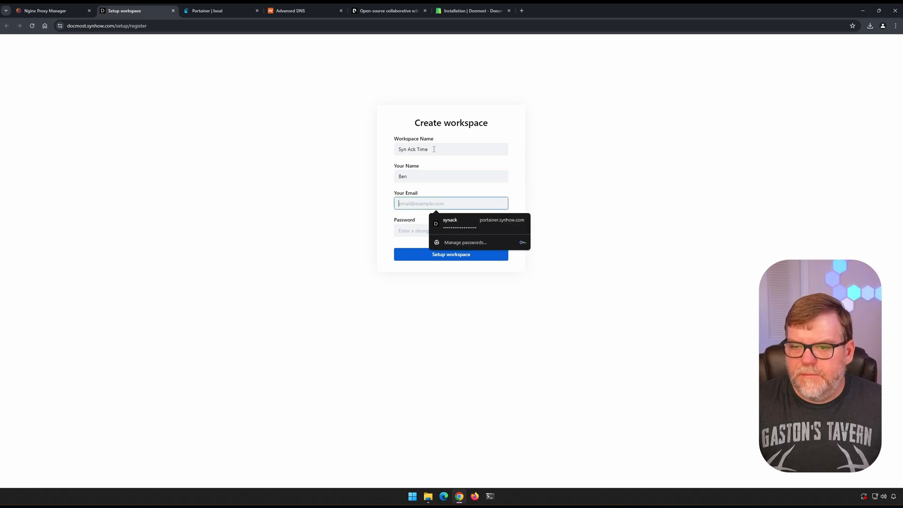
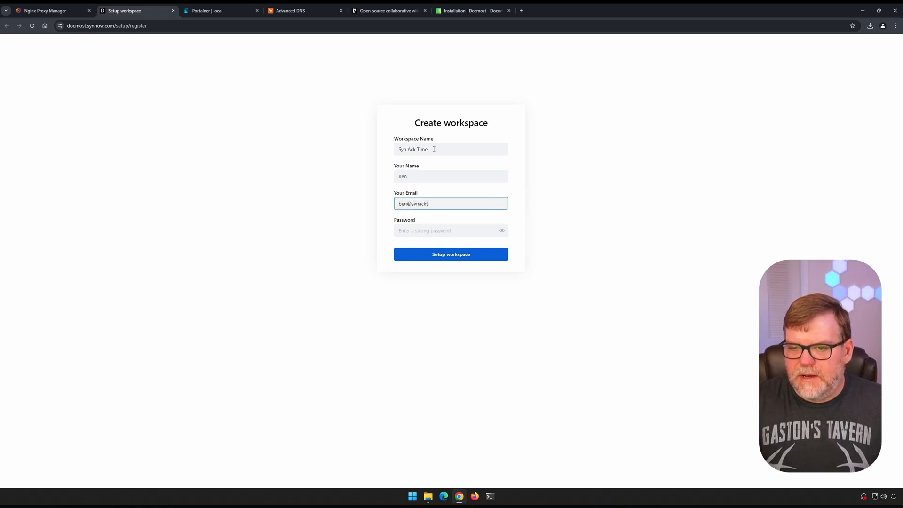
left_click(451, 231)
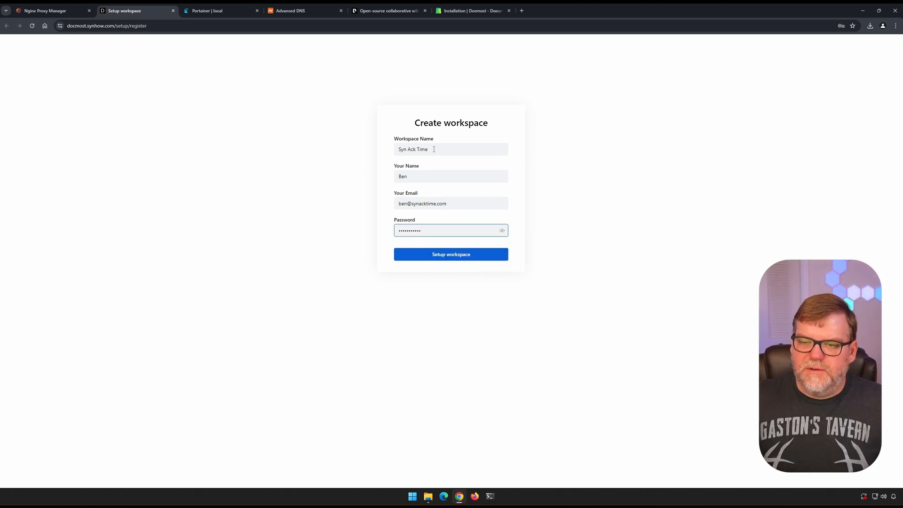
left_click(451, 254)
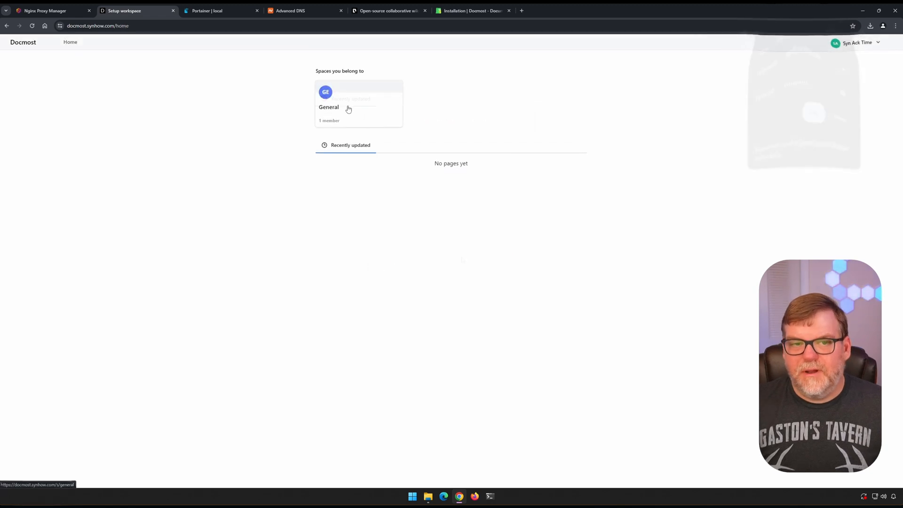
Step: Open the General space and add a new untitled page from the sidebar
left_click(328, 107)
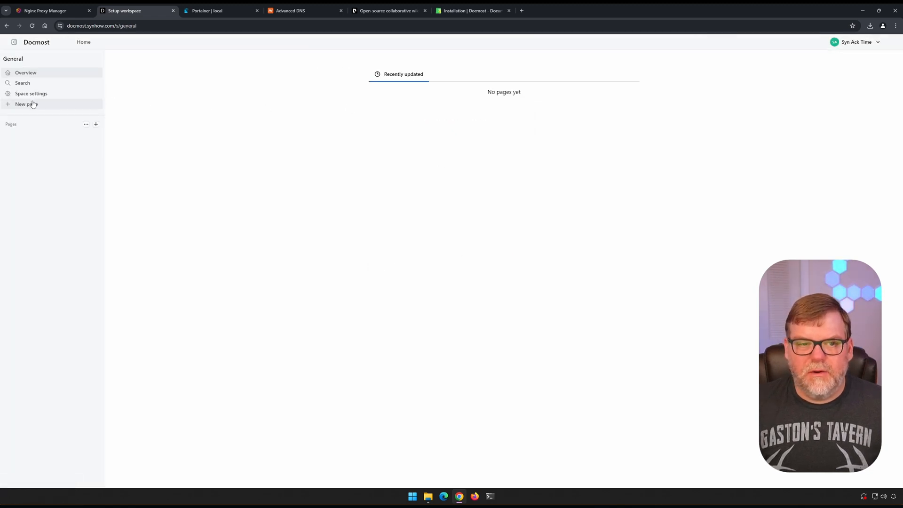
left_click(26, 104)
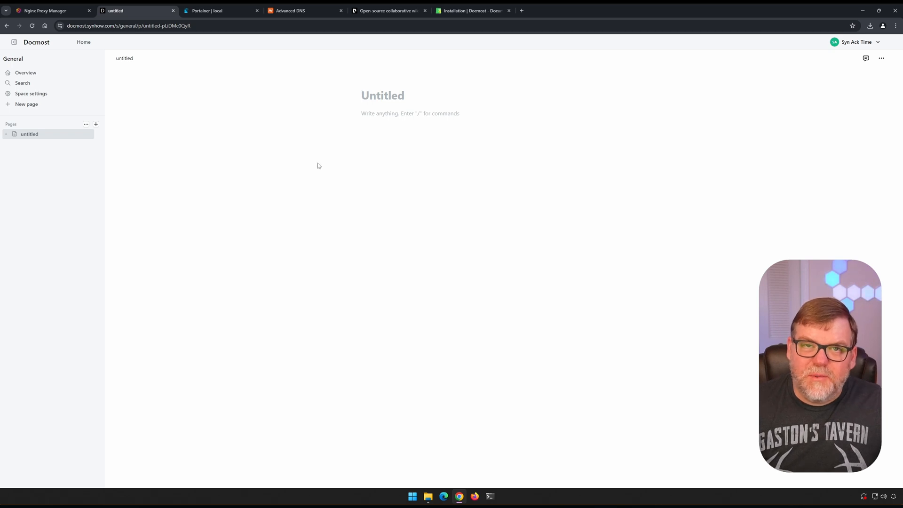
mouse_move(322, 164)
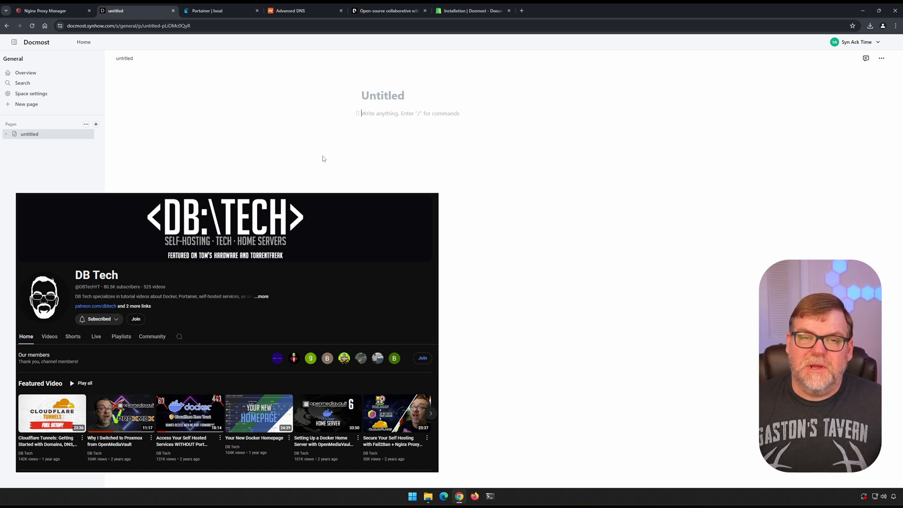
mouse_move(429, 138)
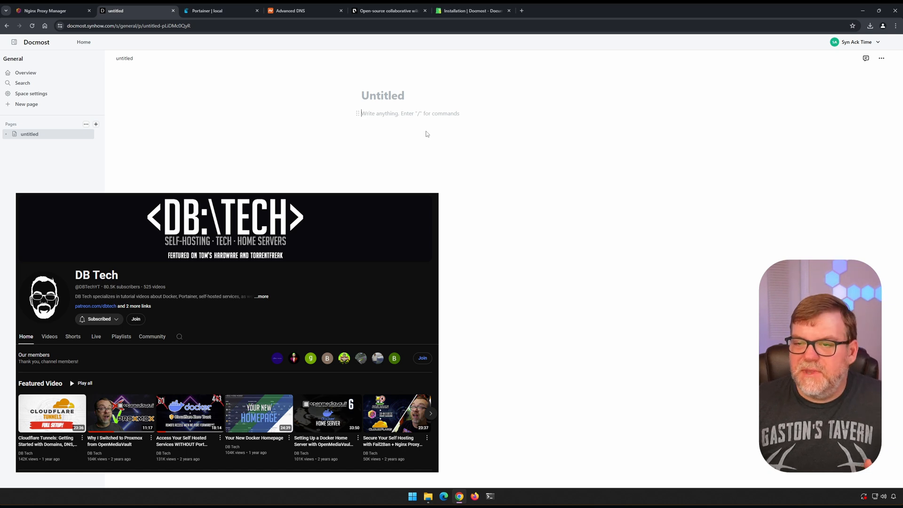
mouse_move(306, 167)
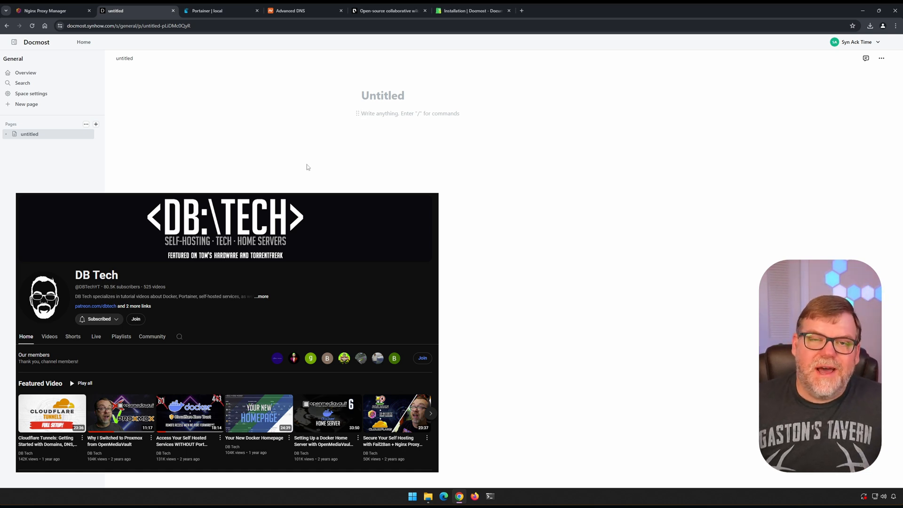